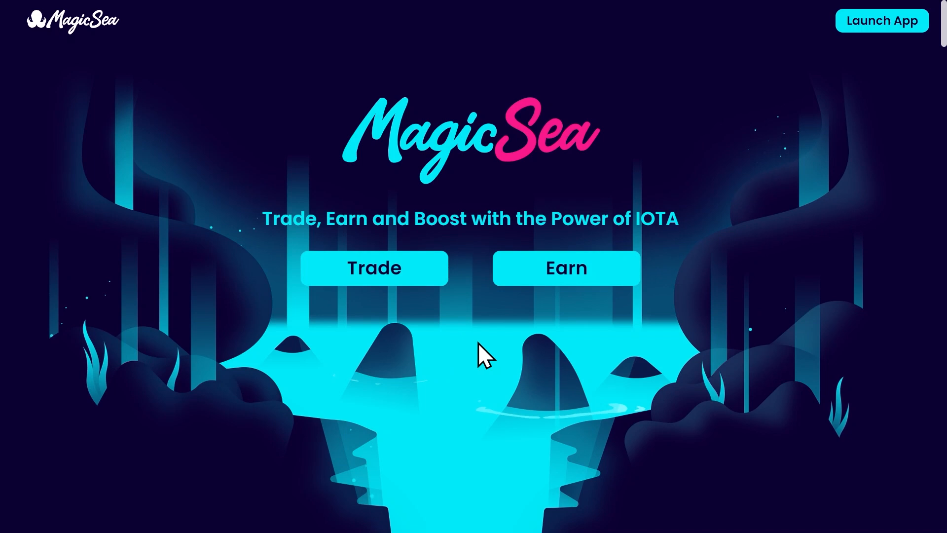
pyautogui.moveTo(495, 353)
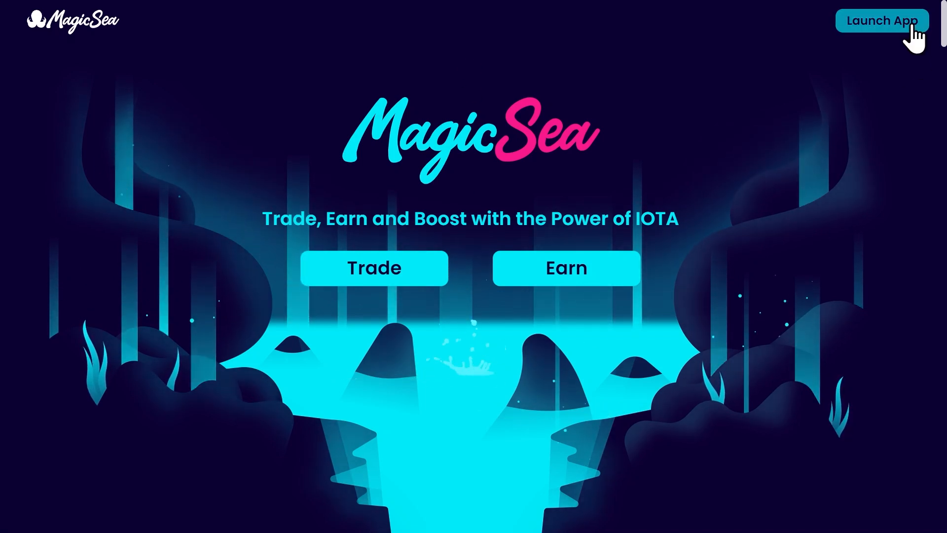
# Step: Launch the MagicSea trading app from the landing page, reaching the swap exchange with SMR as source
pyautogui.click(881, 19)
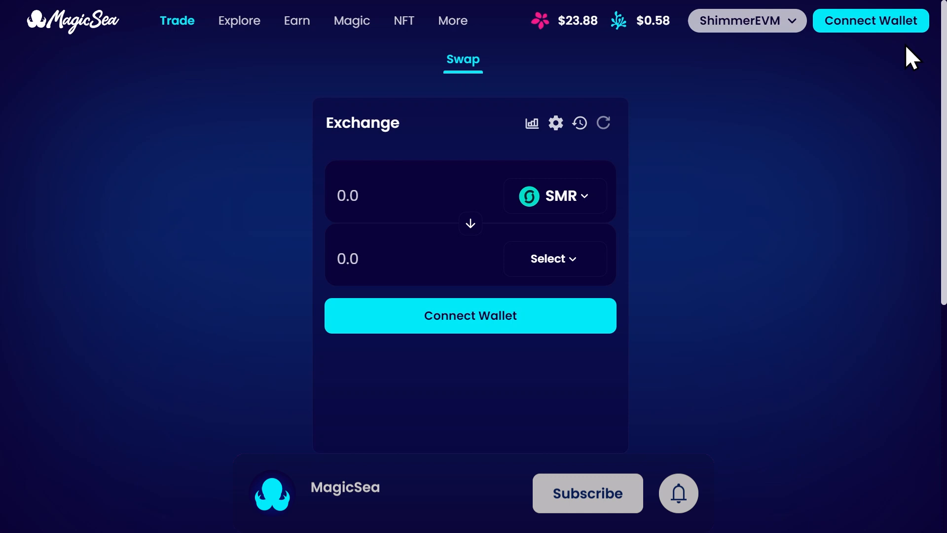
pyautogui.click(587, 493)
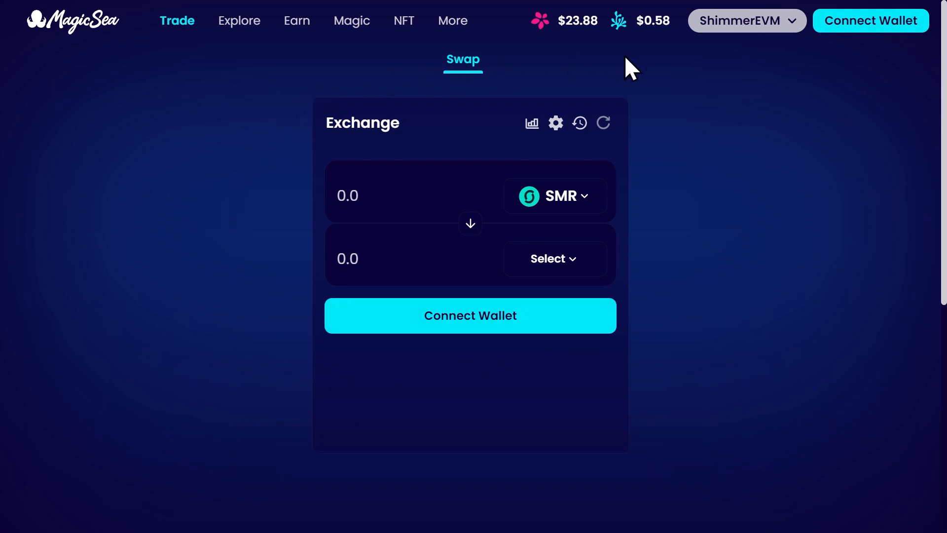
pyautogui.moveTo(312, 425)
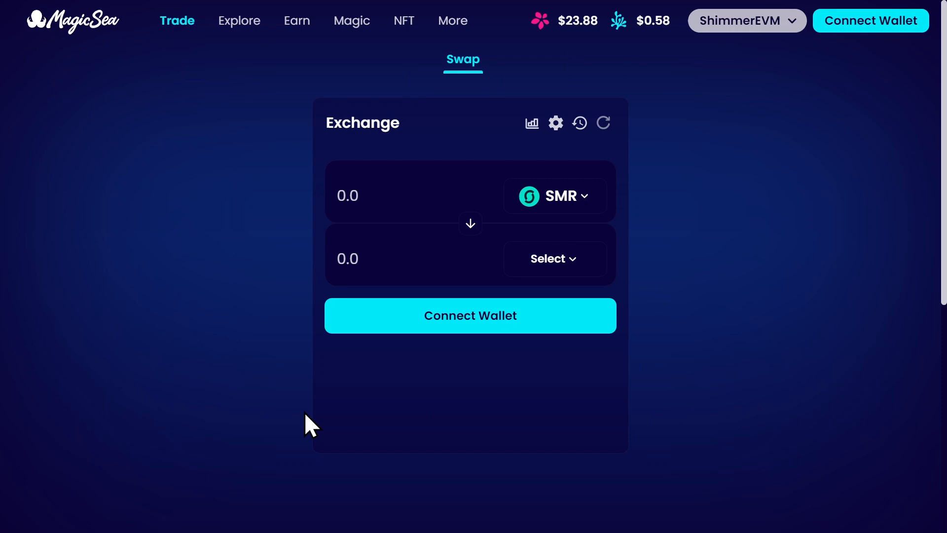
pyautogui.moveTo(177, 19)
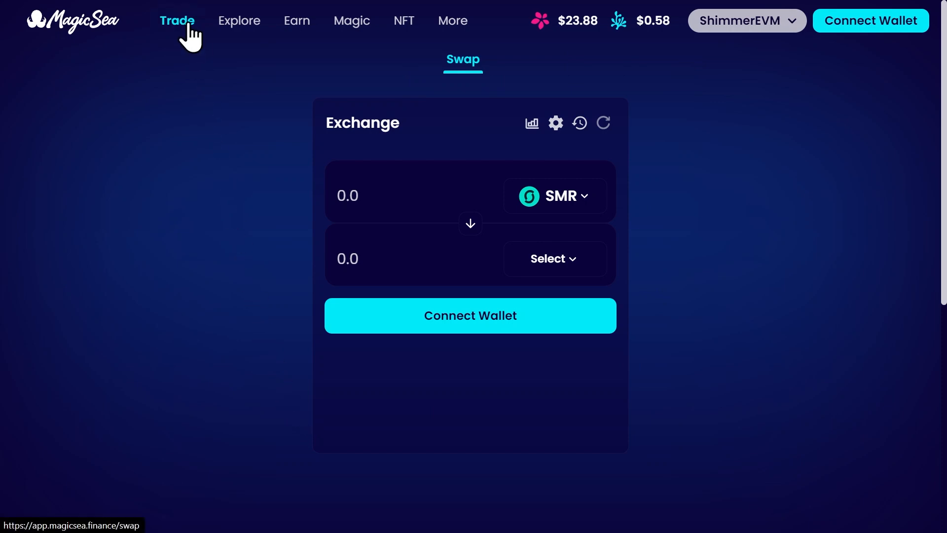
pyautogui.moveTo(296, 21)
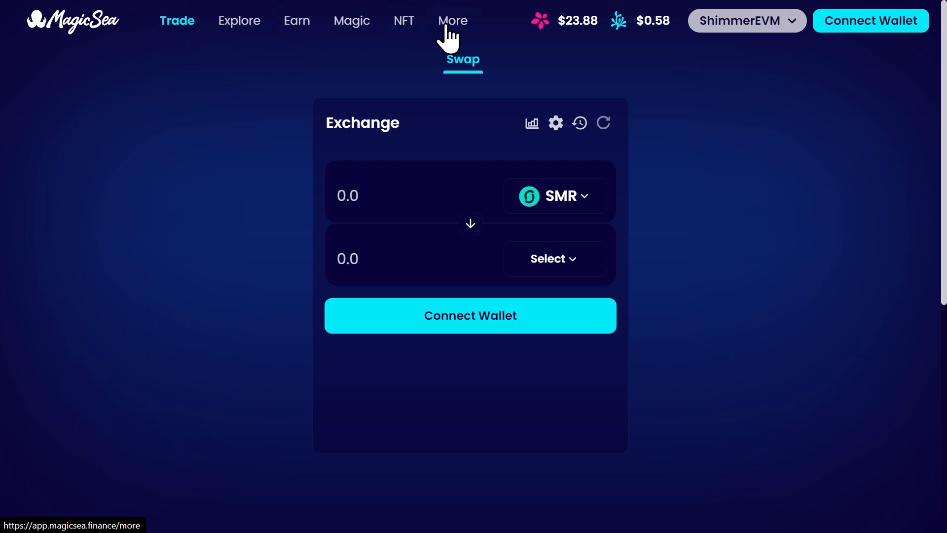
pyautogui.moveTo(538, 30)
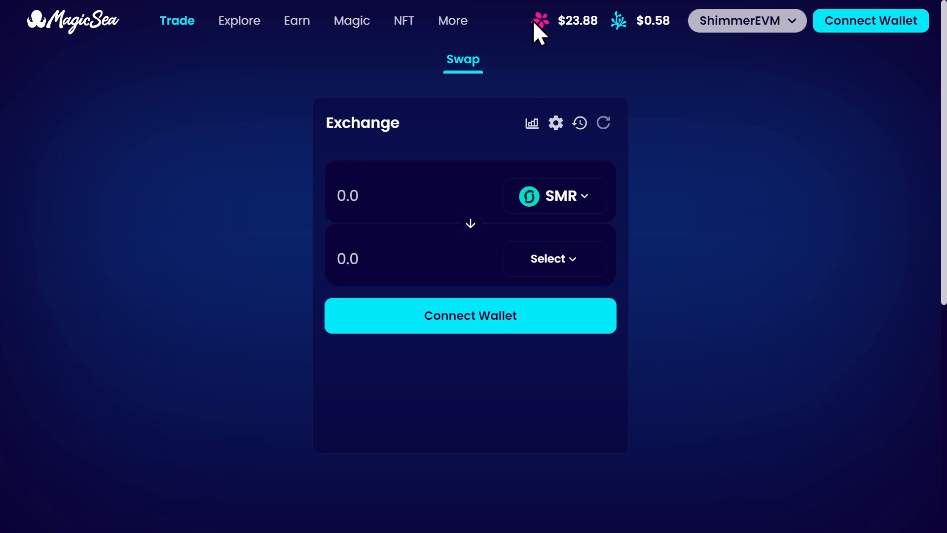
pyautogui.moveTo(559, 24)
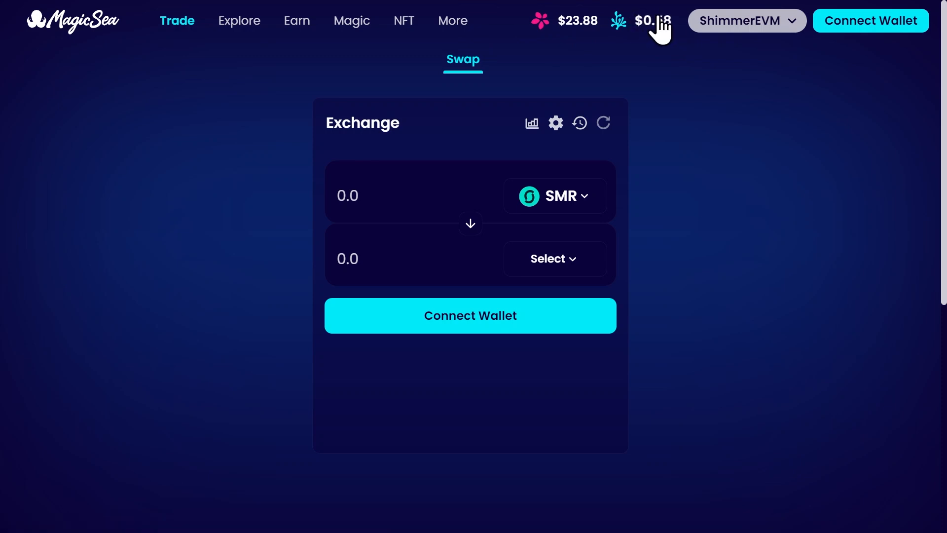
pyautogui.moveTo(710, 27)
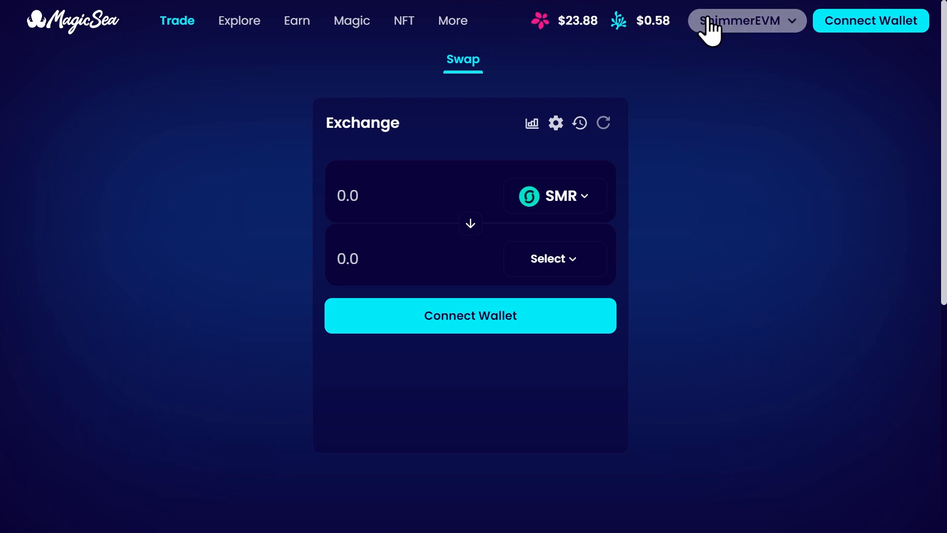
pyautogui.moveTo(731, 30)
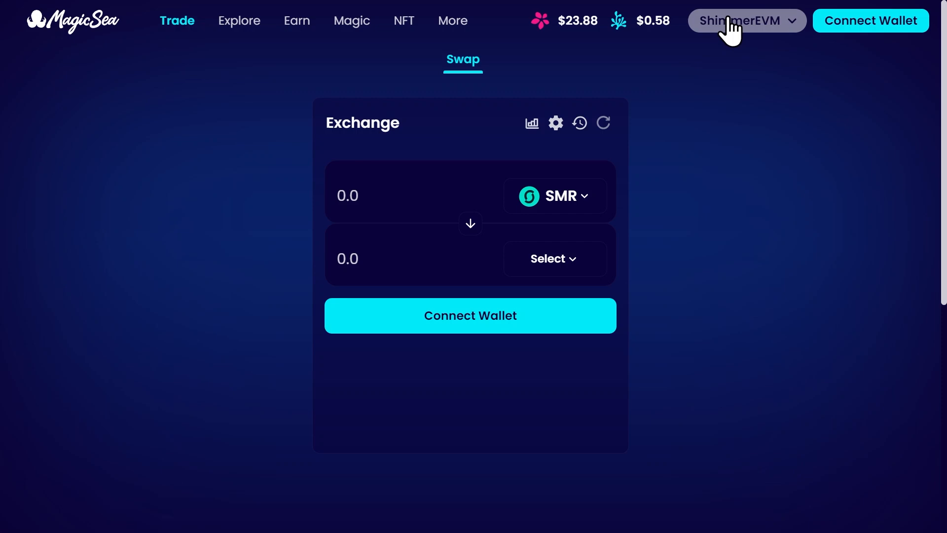
pyautogui.moveTo(846, 16)
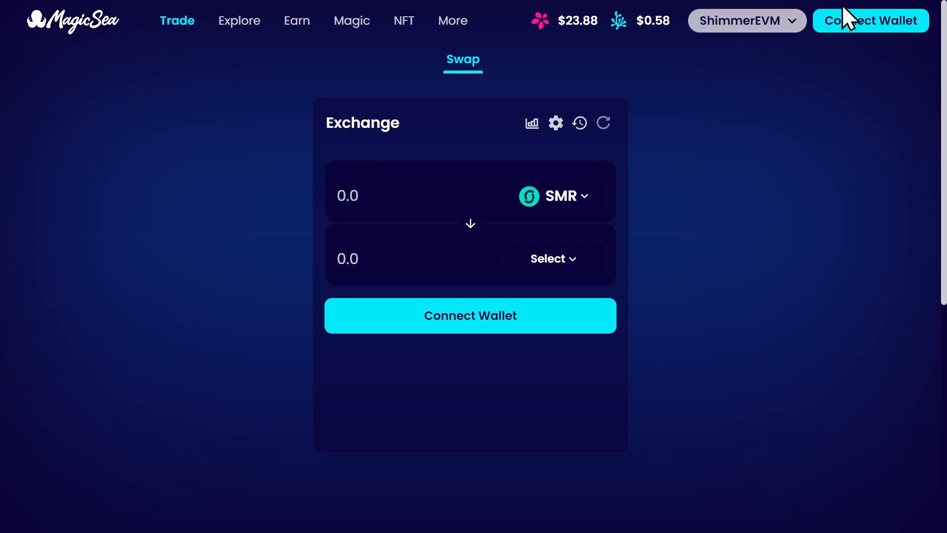
pyautogui.moveTo(892, 30)
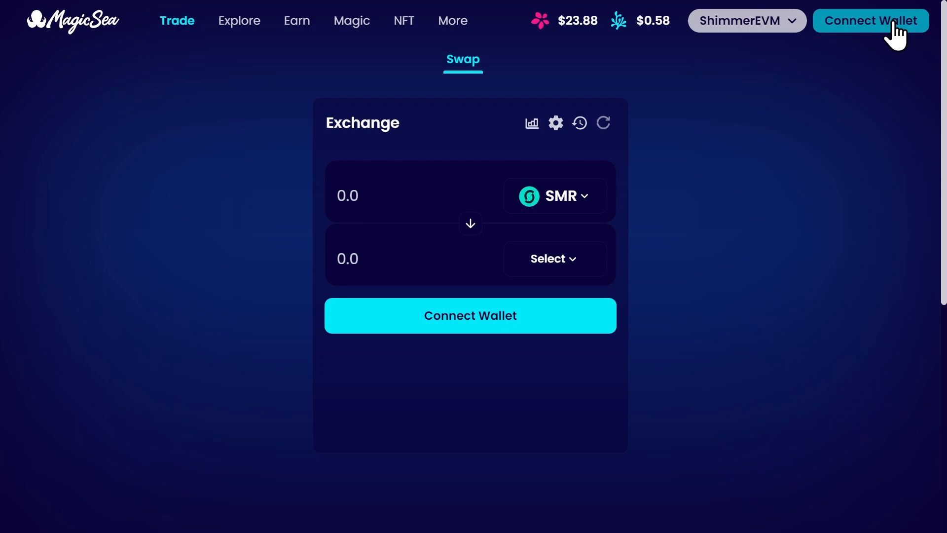
# Step: Connect the MetaMask wallet and approve the connection so the 7000 SMR balance appears
pyautogui.click(870, 19)
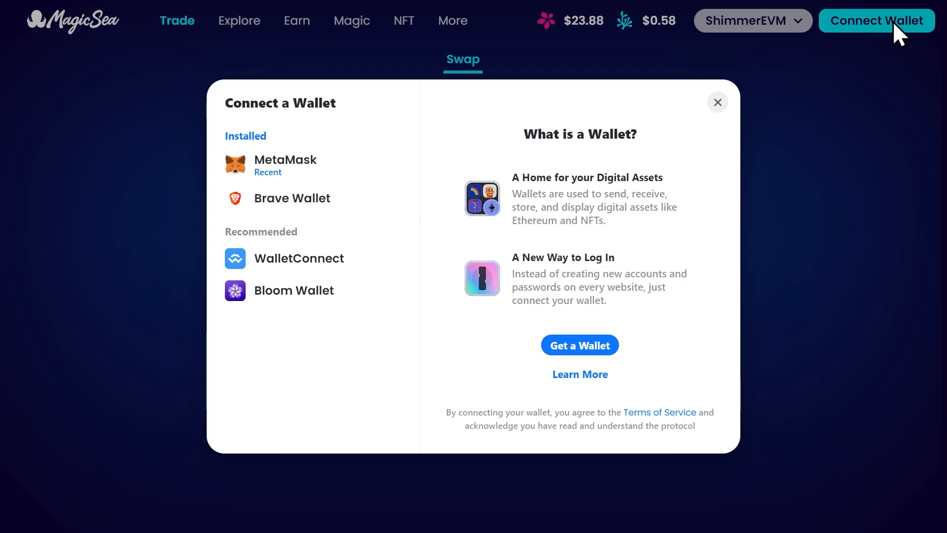
pyautogui.click(285, 165)
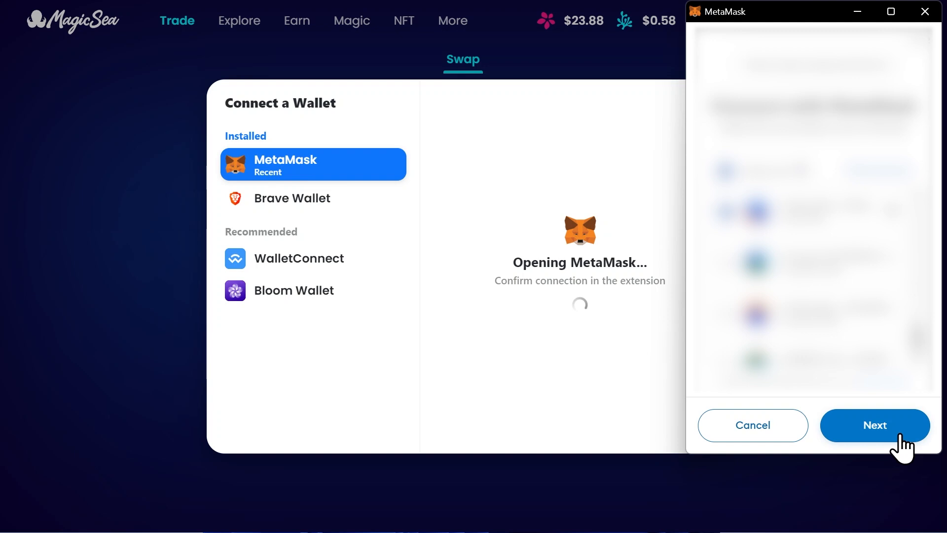
pyautogui.click(874, 425)
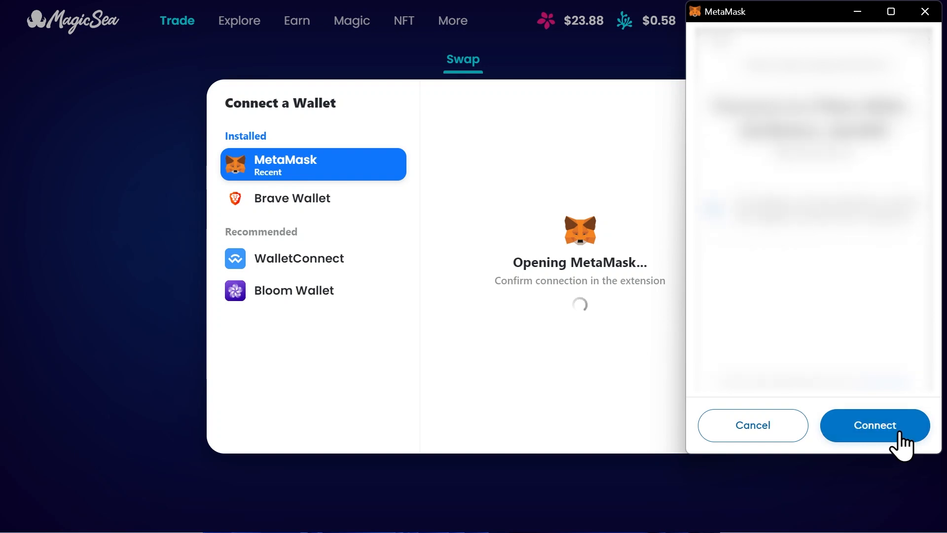
pyautogui.click(874, 425)
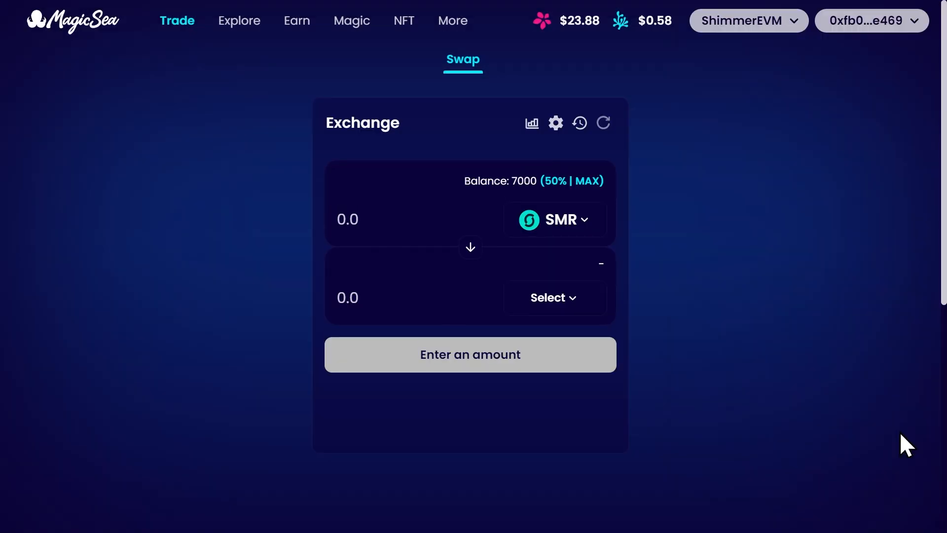
pyautogui.moveTo(781, 364)
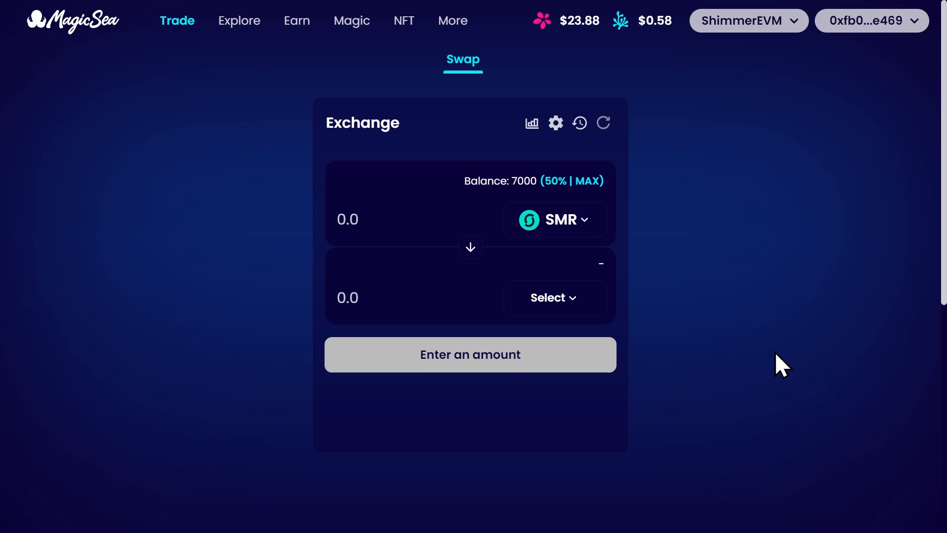
pyautogui.moveTo(589, 92)
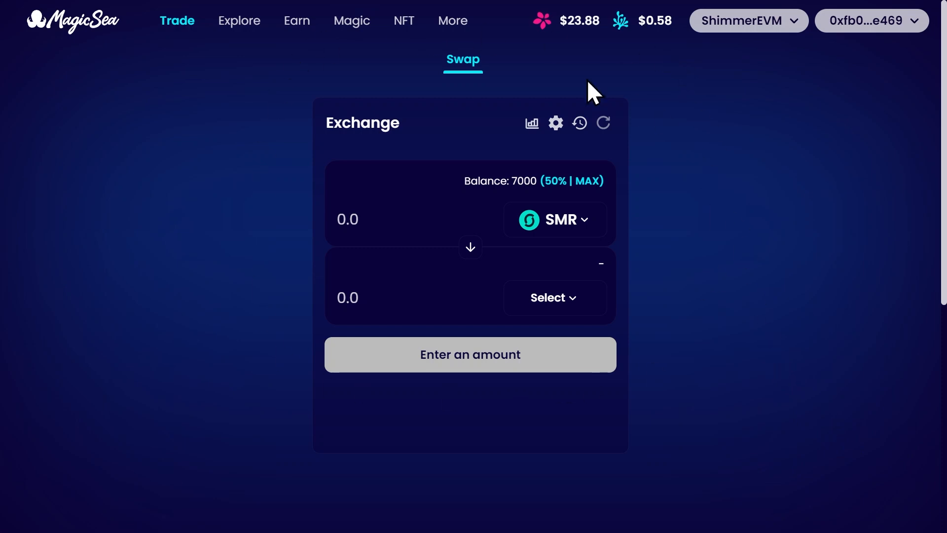
pyautogui.moveTo(435, 220)
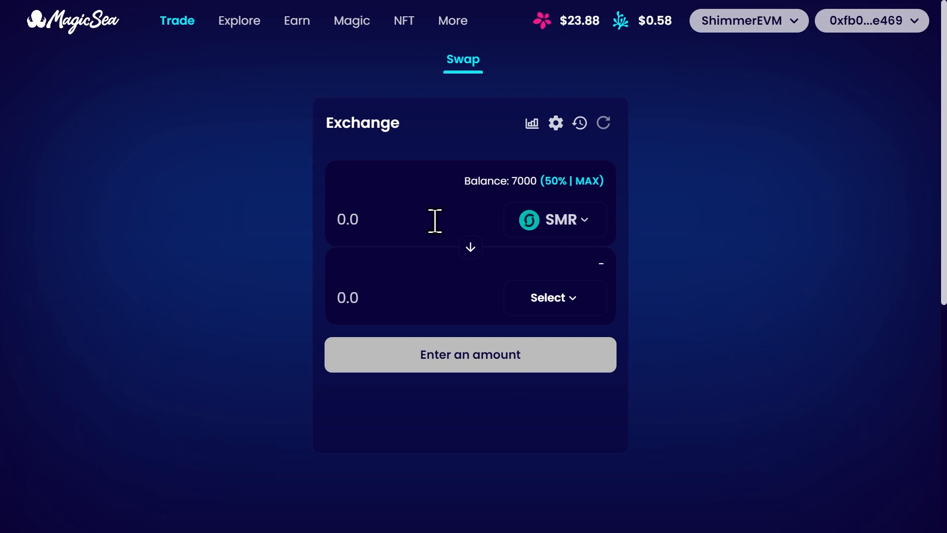
pyautogui.moveTo(532, 281)
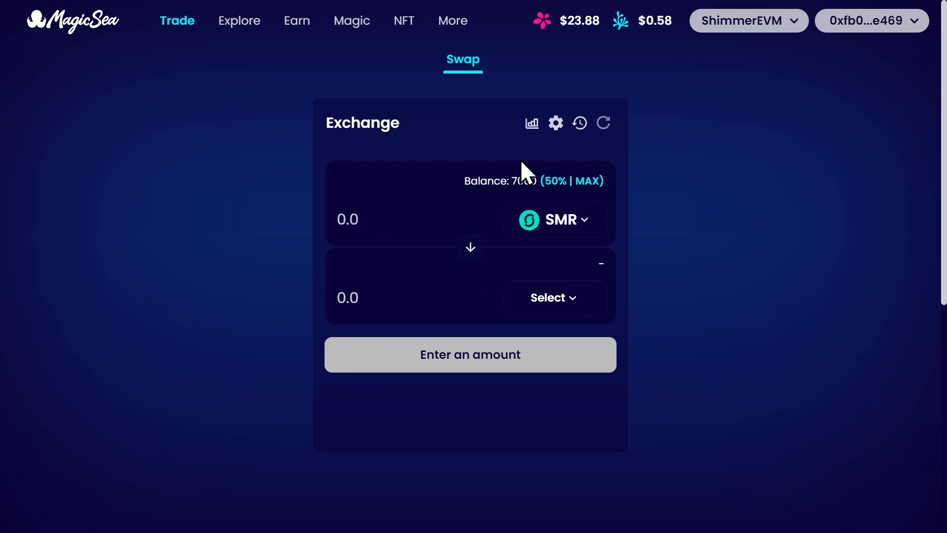
pyautogui.moveTo(571, 230)
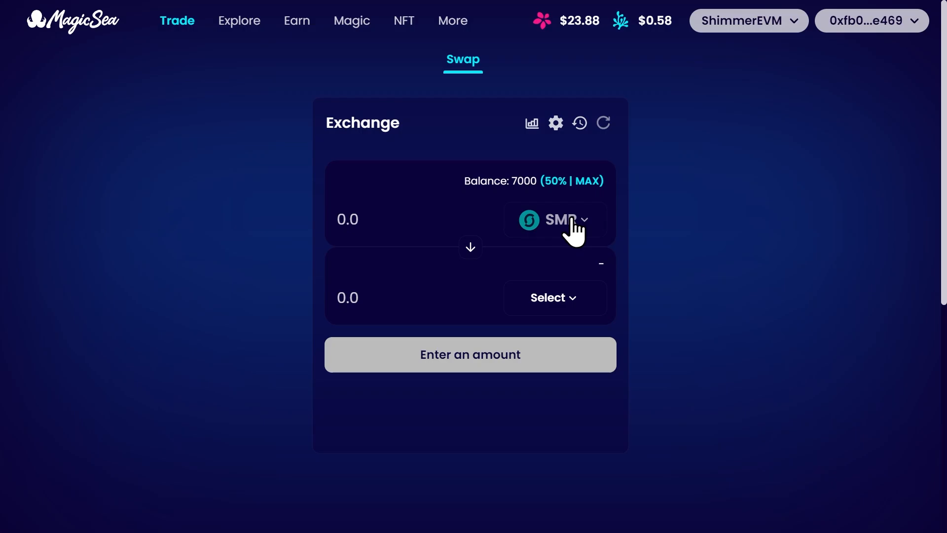
pyautogui.click(554, 219)
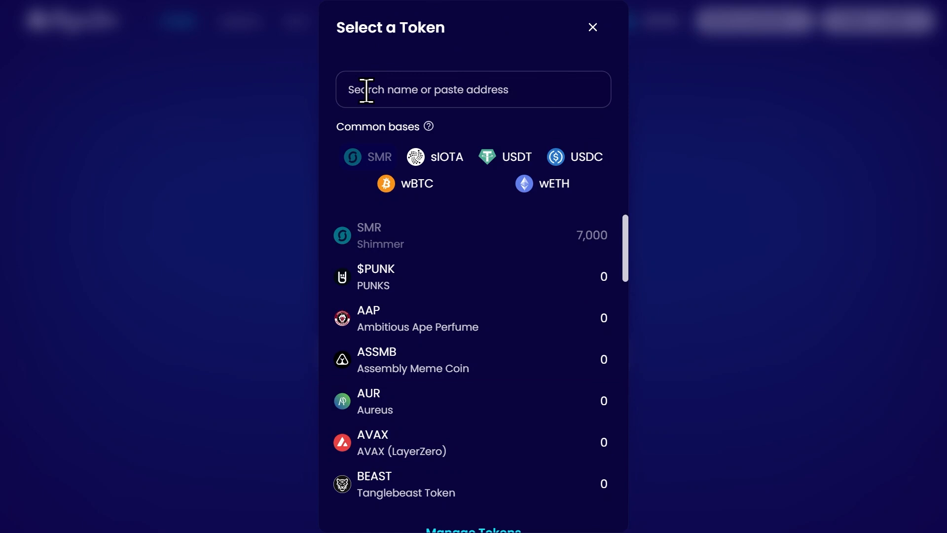
pyautogui.moveTo(372, 157)
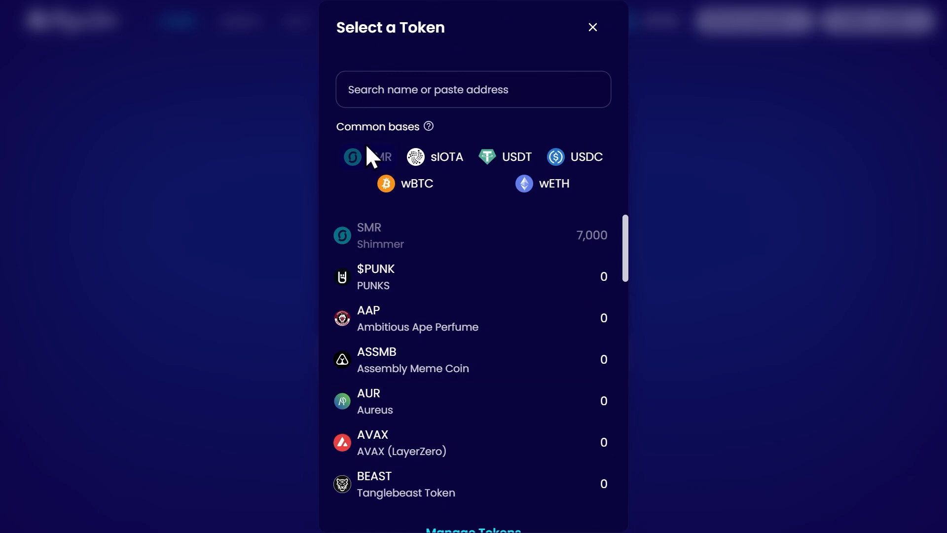
pyautogui.moveTo(567, 43)
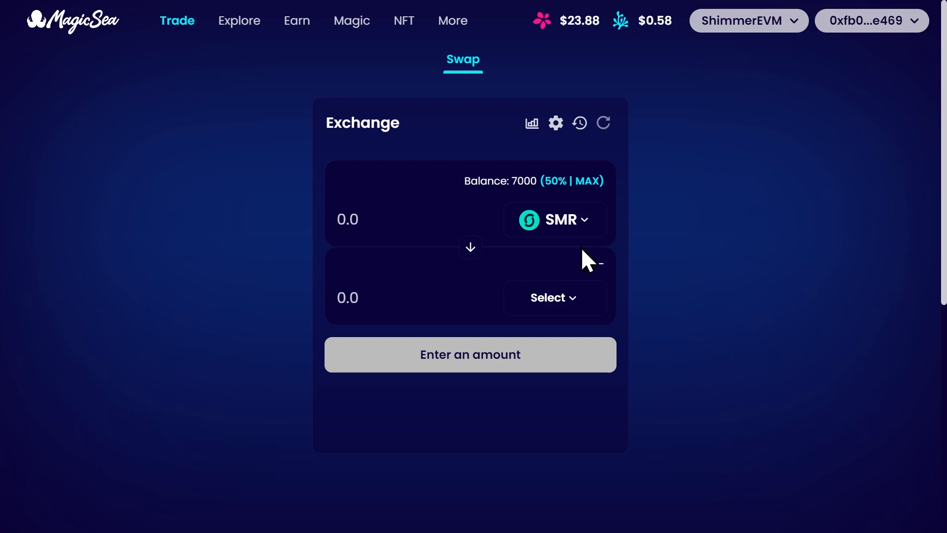
pyautogui.moveTo(597, 315)
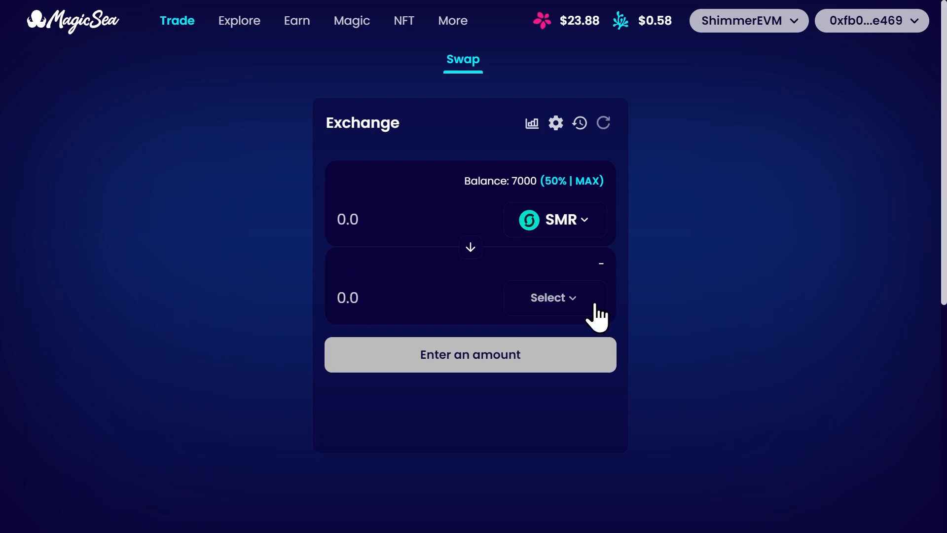
pyautogui.moveTo(347, 295)
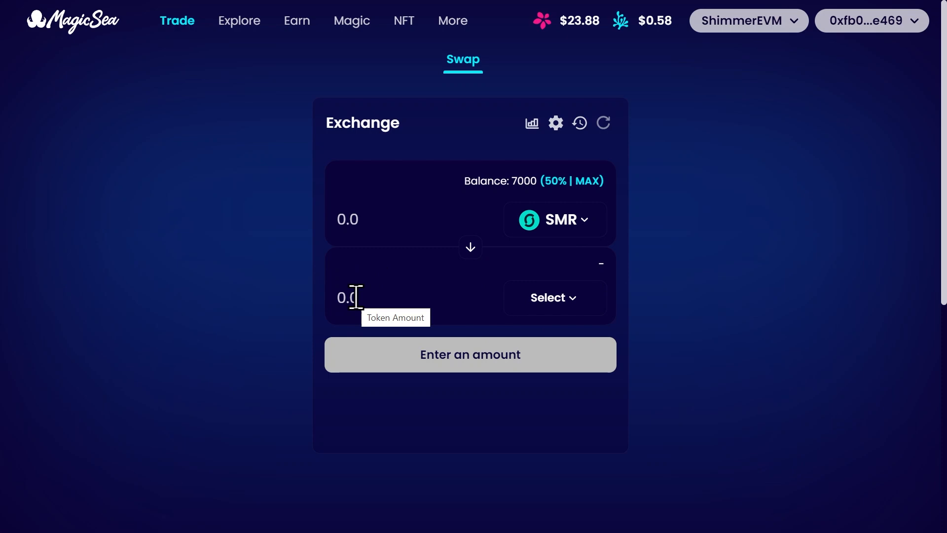
pyautogui.moveTo(551, 297)
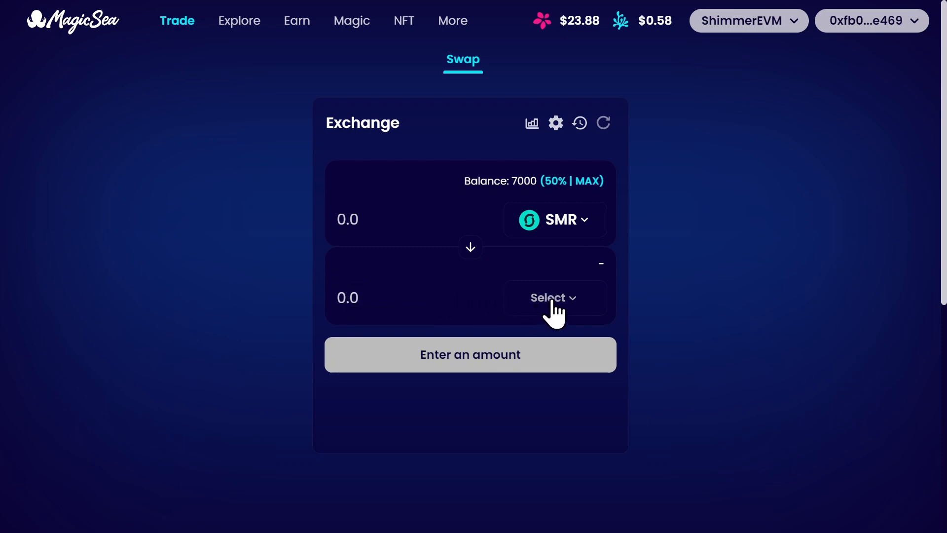
pyautogui.moveTo(553, 302)
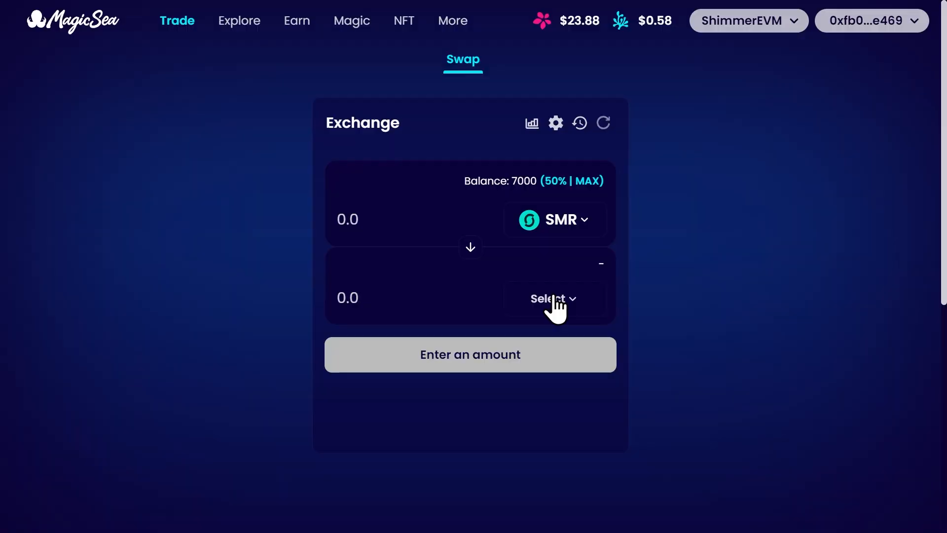
# Step: Pick USDT from the Common bases as the token to receive
pyautogui.click(550, 298)
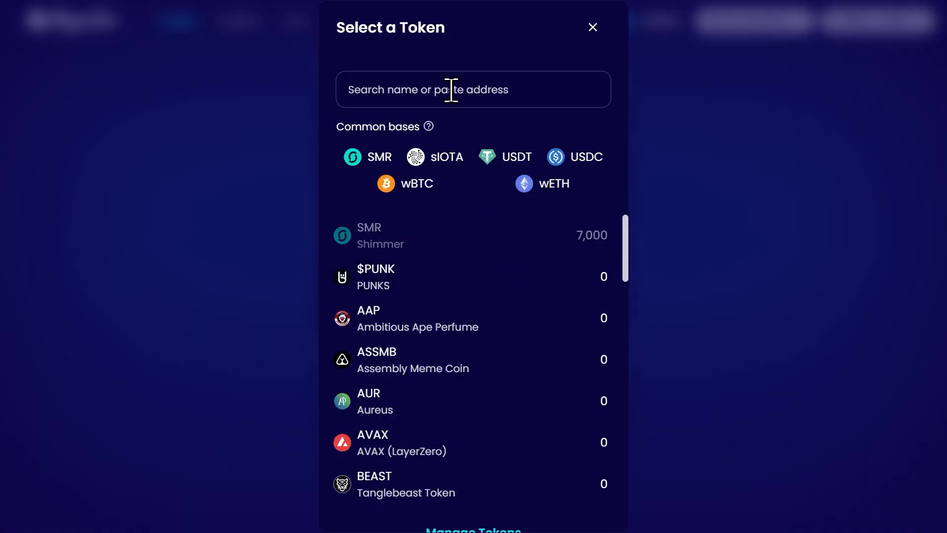
pyautogui.moveTo(516, 160)
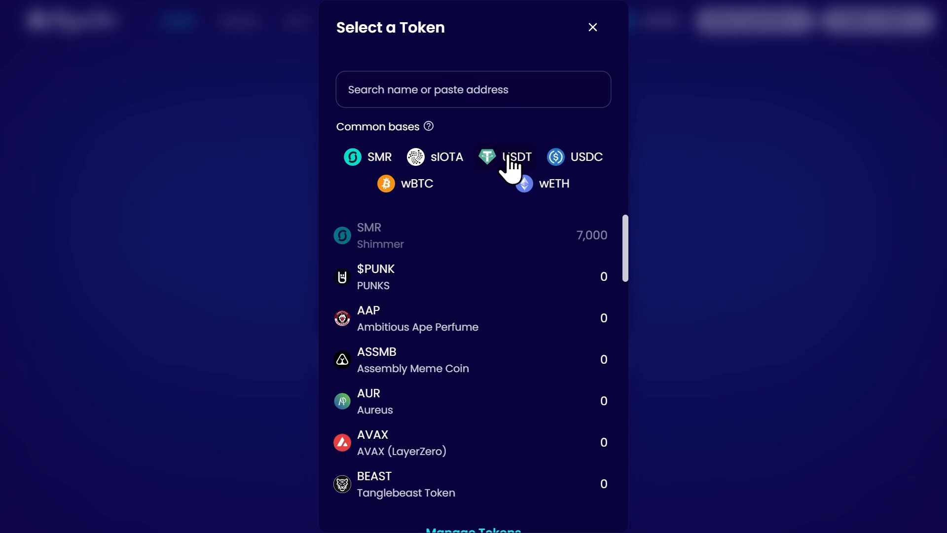
pyautogui.click(516, 156)
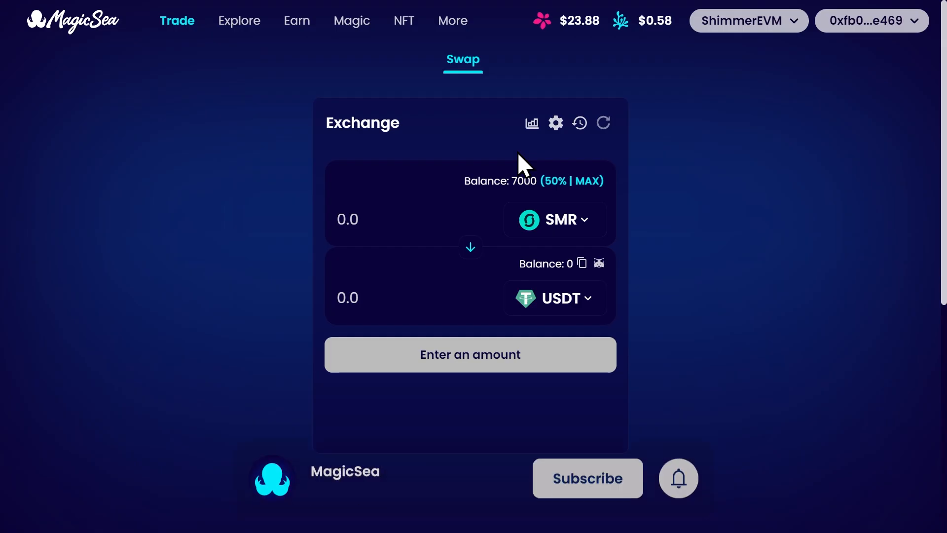
# Step: Enter 1000 SMR as the sell amount after trying MAX and 50%, quoting about 14.338 USDT
pyautogui.click(586, 478)
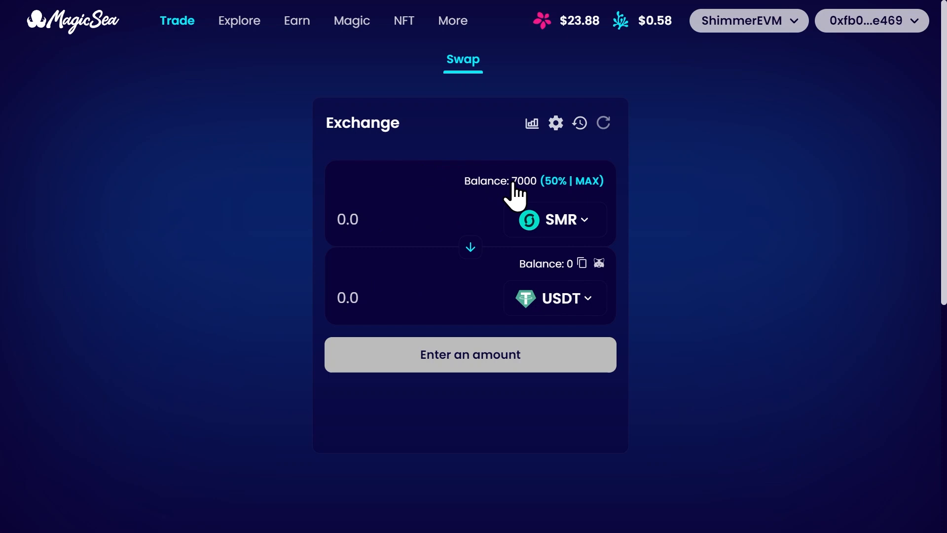
pyautogui.moveTo(527, 193)
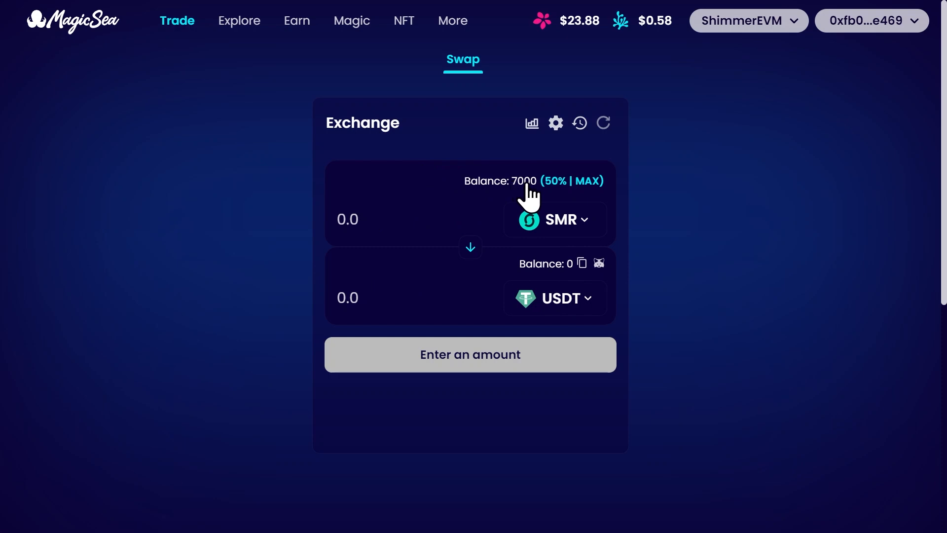
pyautogui.moveTo(594, 194)
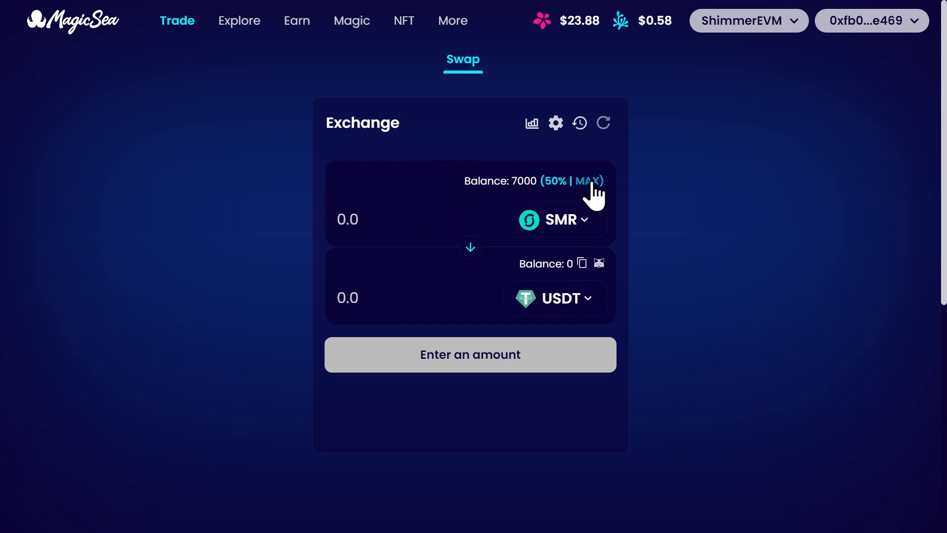
pyautogui.click(587, 181)
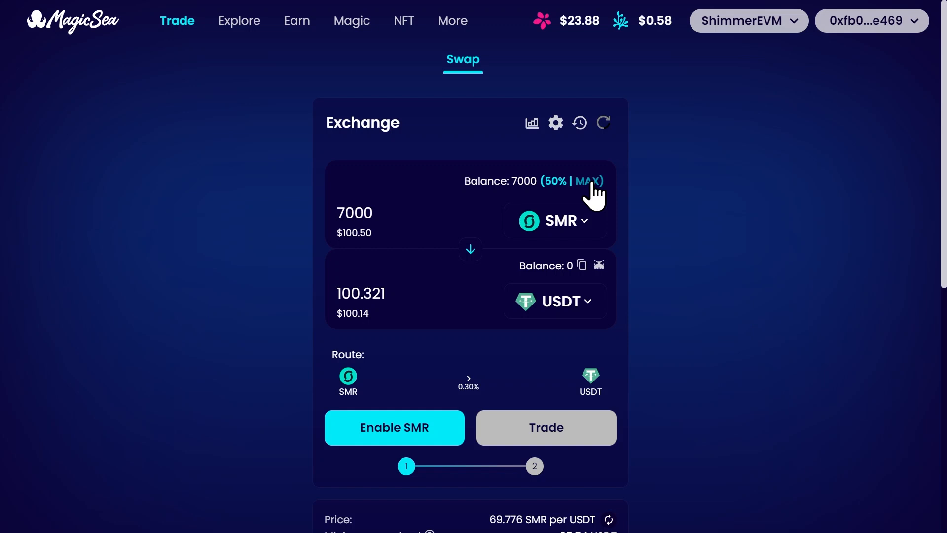
pyautogui.click(555, 180)
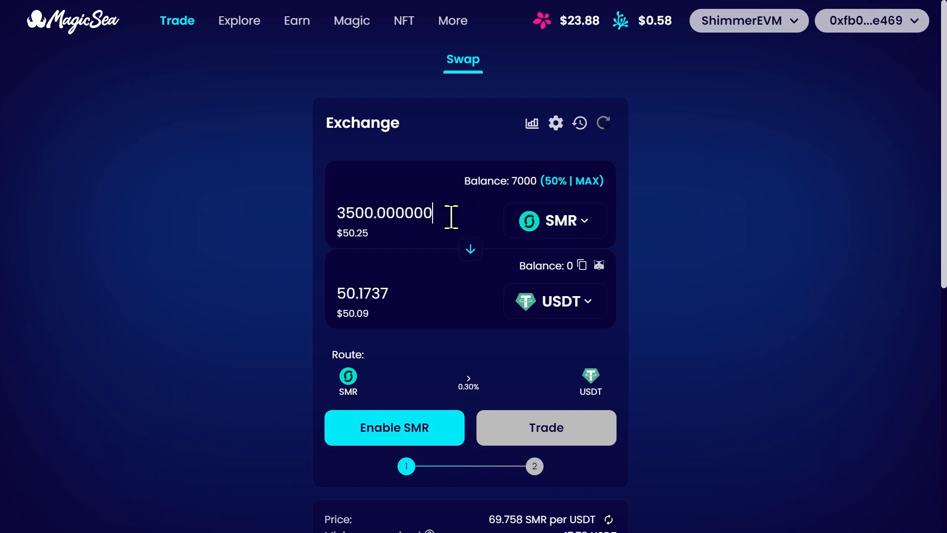
pyautogui.tripleClick(383, 212)
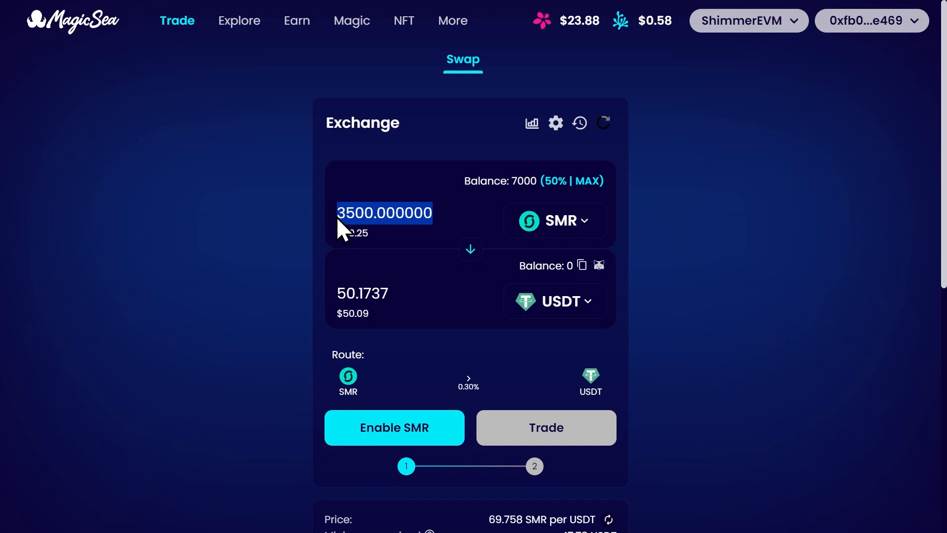
pyautogui.write('100')
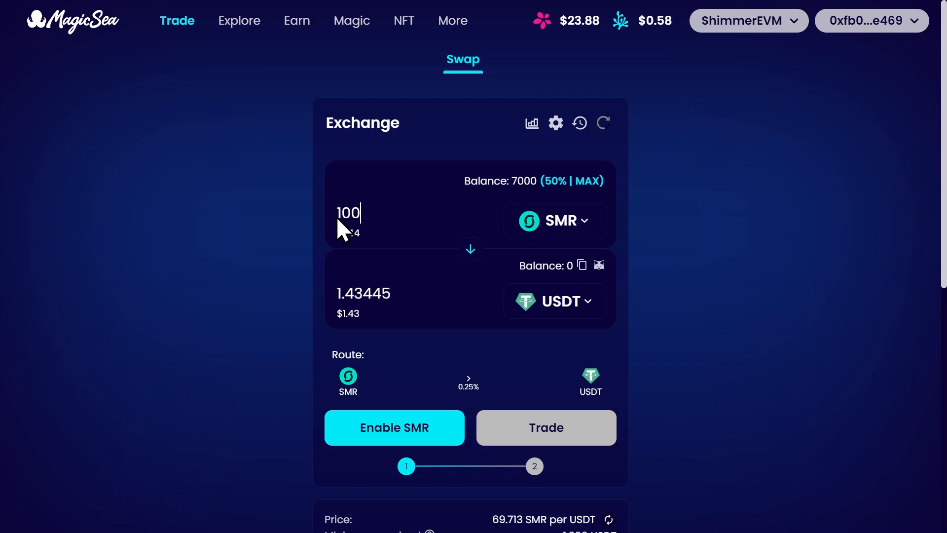
pyautogui.write('0')
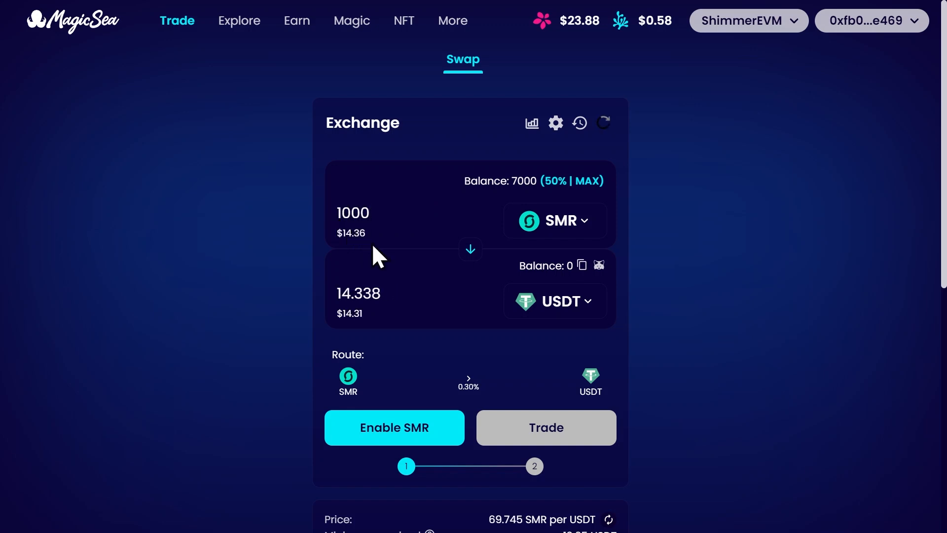
pyautogui.moveTo(374, 242)
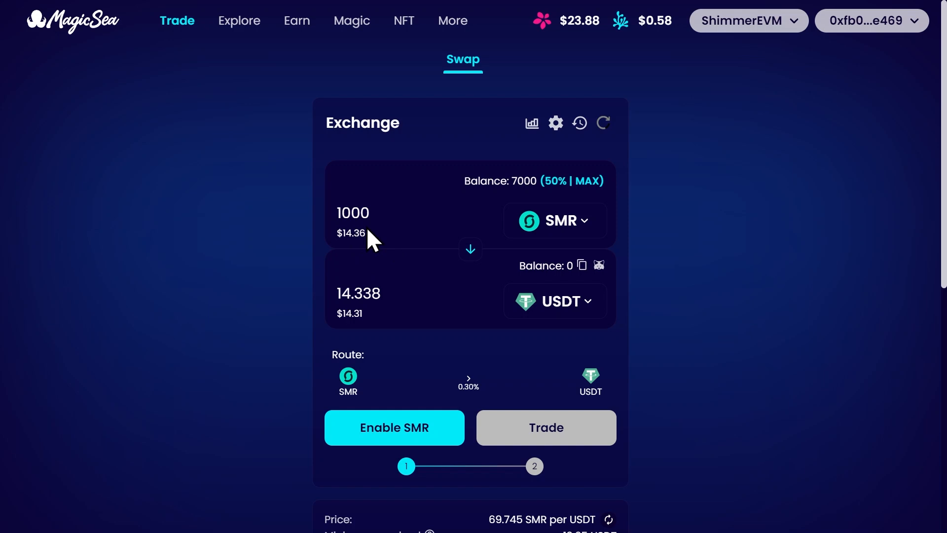
pyautogui.click(353, 212)
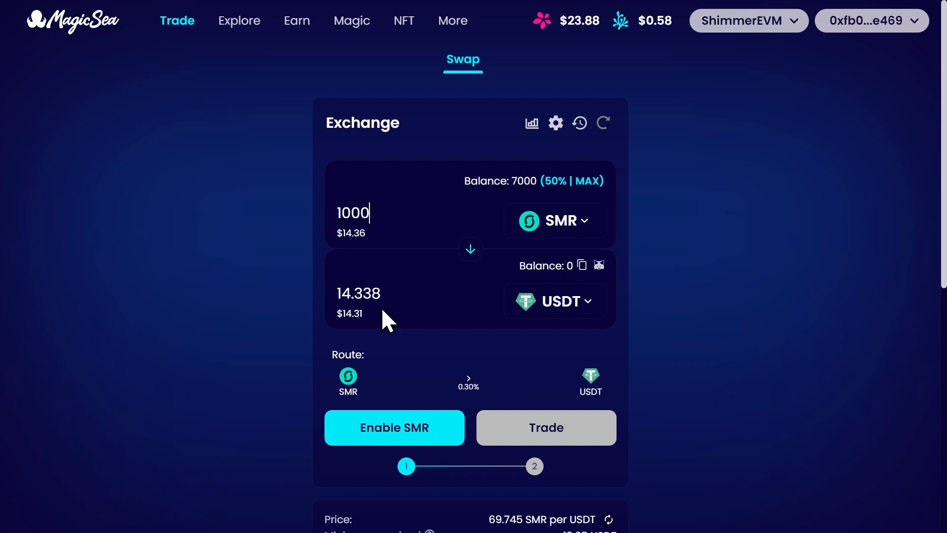
pyautogui.moveTo(359, 362)
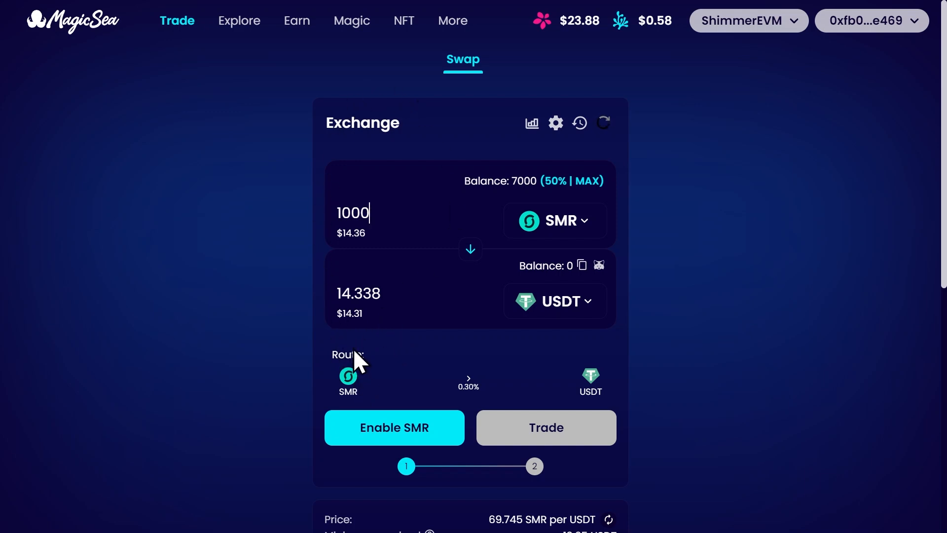
pyautogui.moveTo(401, 380)
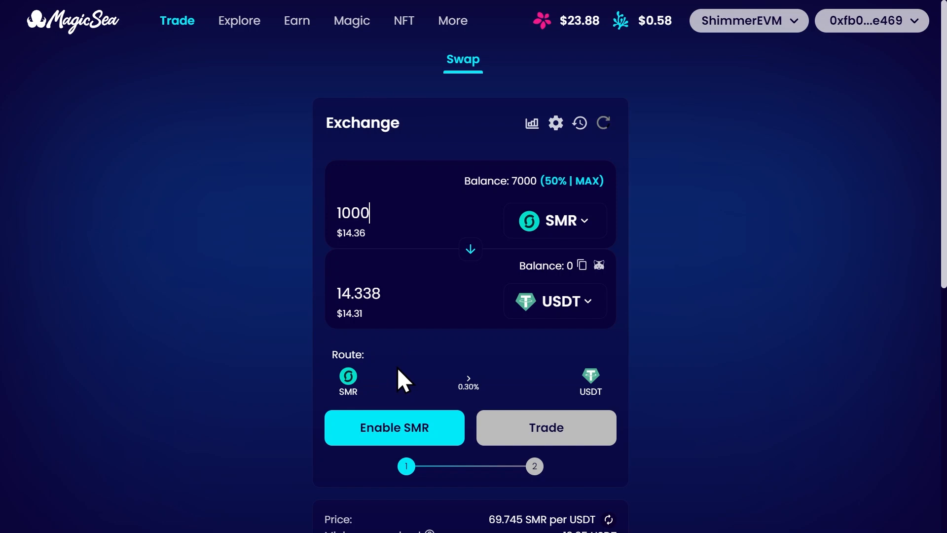
pyautogui.moveTo(348, 393)
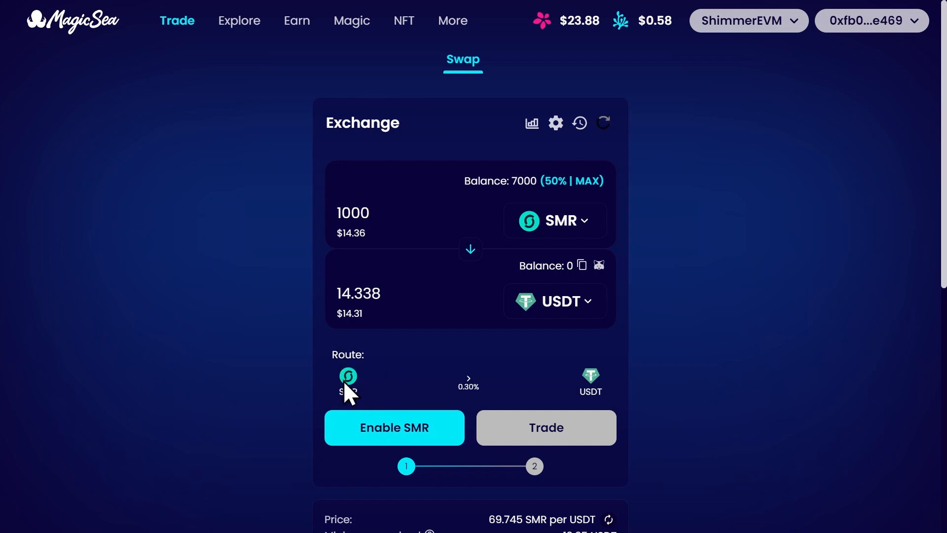
pyautogui.moveTo(470, 387)
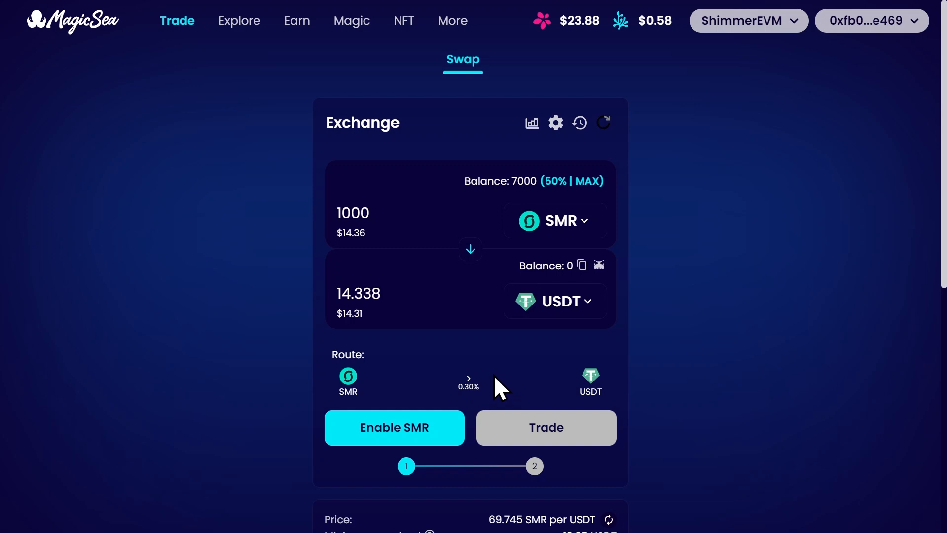
pyautogui.scroll(-3)
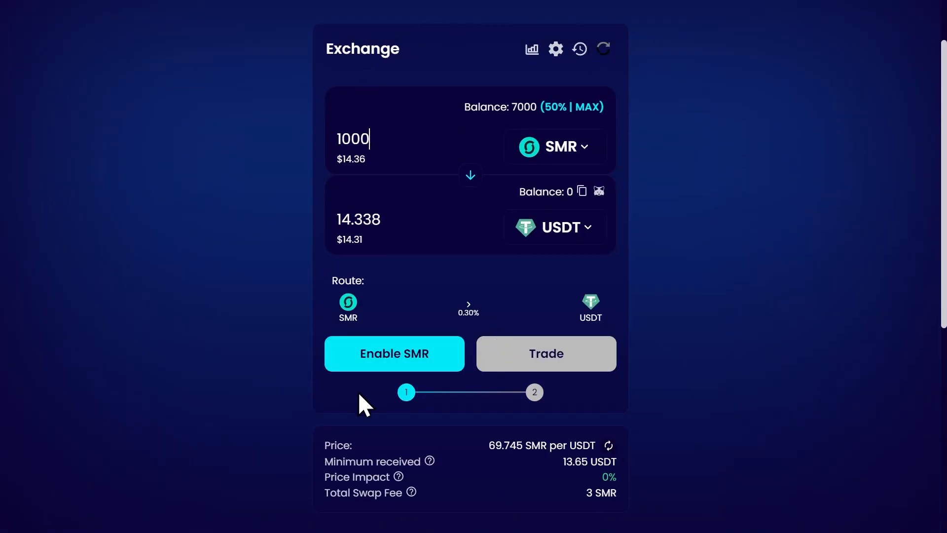
pyautogui.moveTo(608, 489)
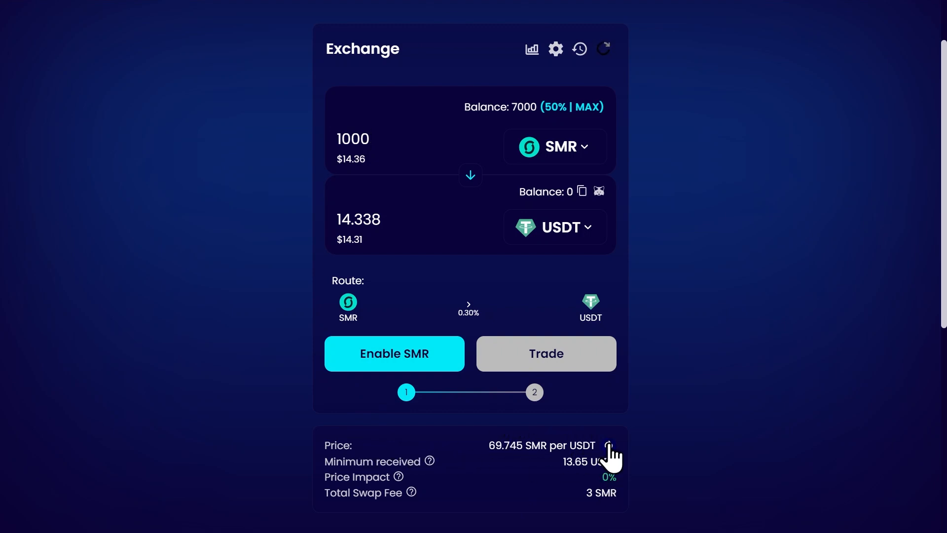
pyautogui.click(608, 444)
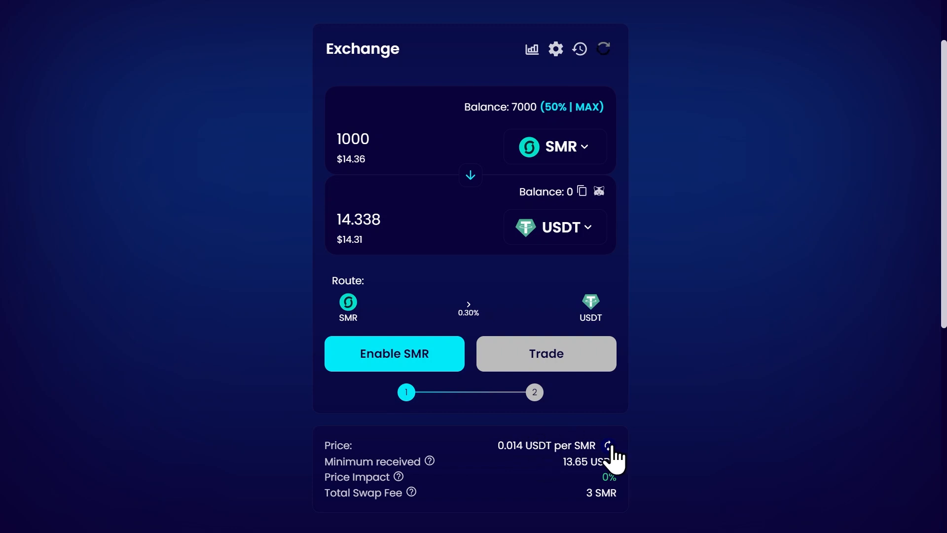
pyautogui.click(608, 445)
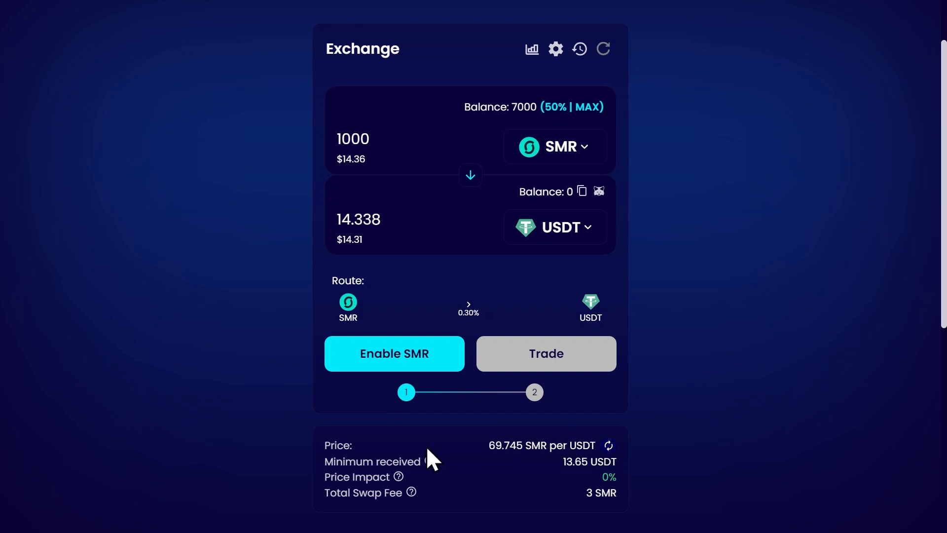
pyautogui.moveTo(564, 181)
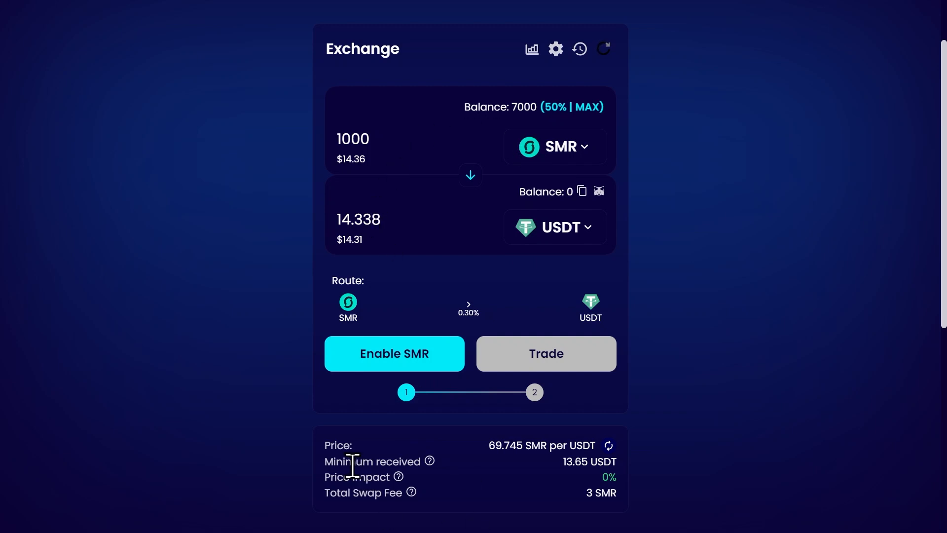
pyautogui.moveTo(443, 480)
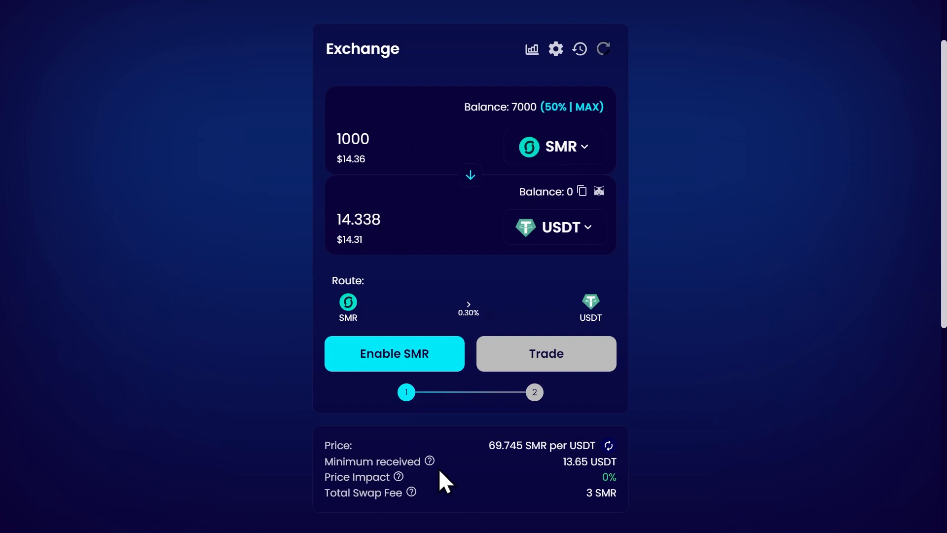
pyautogui.moveTo(619, 471)
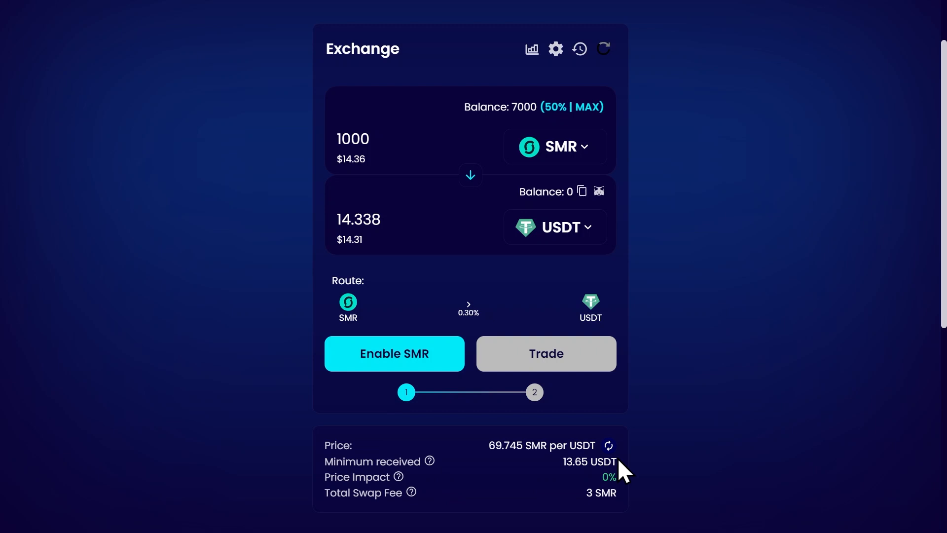
pyautogui.moveTo(379, 480)
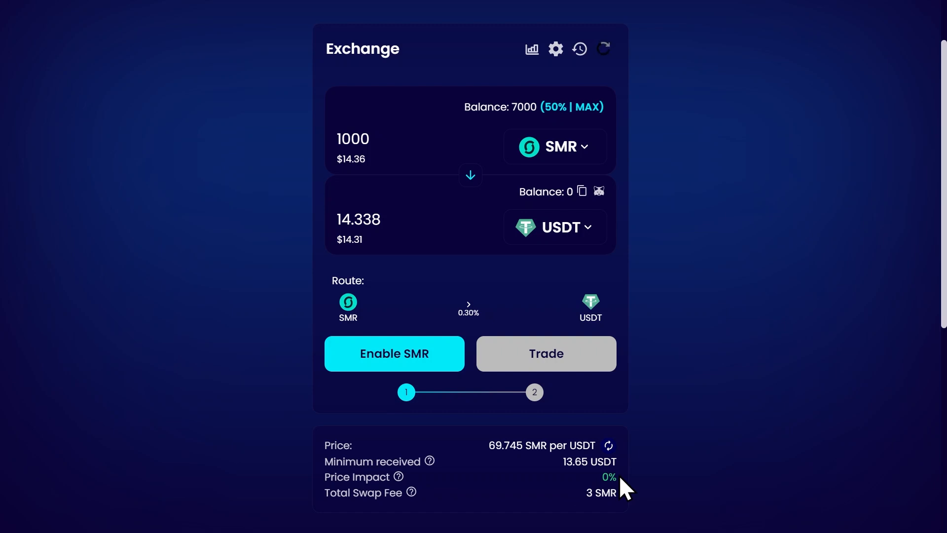
pyautogui.moveTo(619, 474)
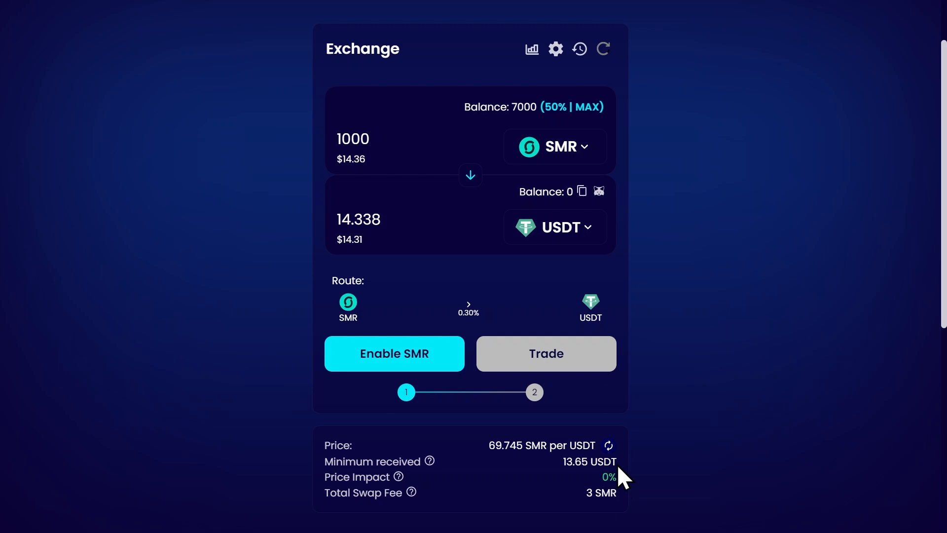
pyautogui.moveTo(547, 236)
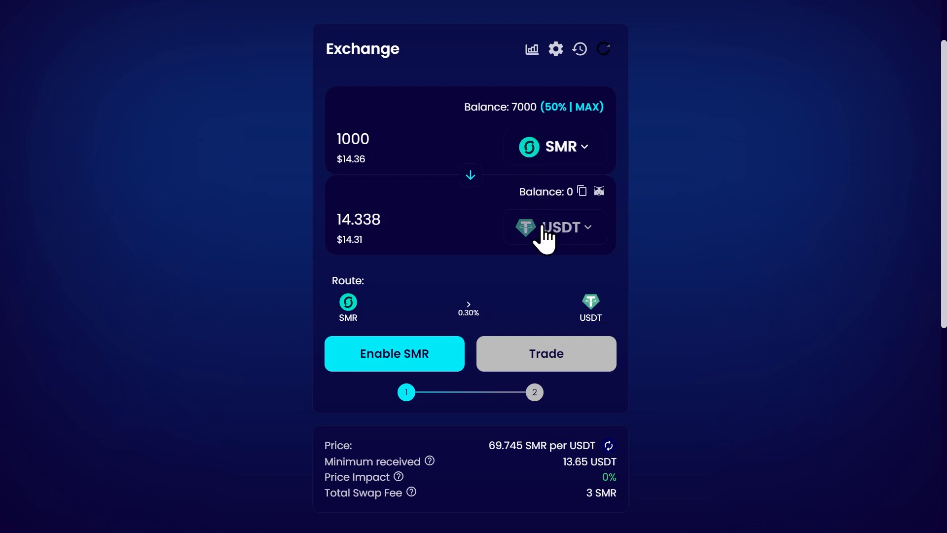
pyautogui.moveTo(610, 476)
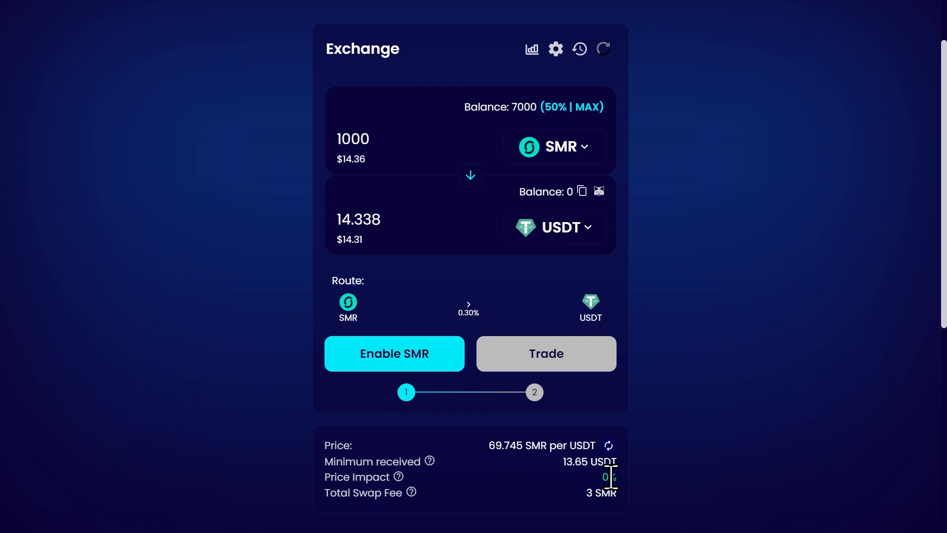
pyautogui.moveTo(604, 260)
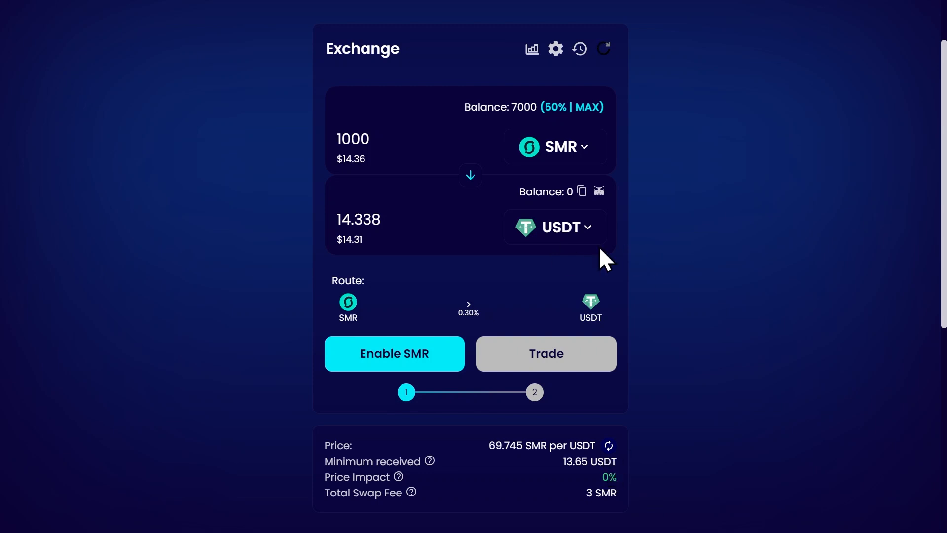
pyautogui.moveTo(631, 444)
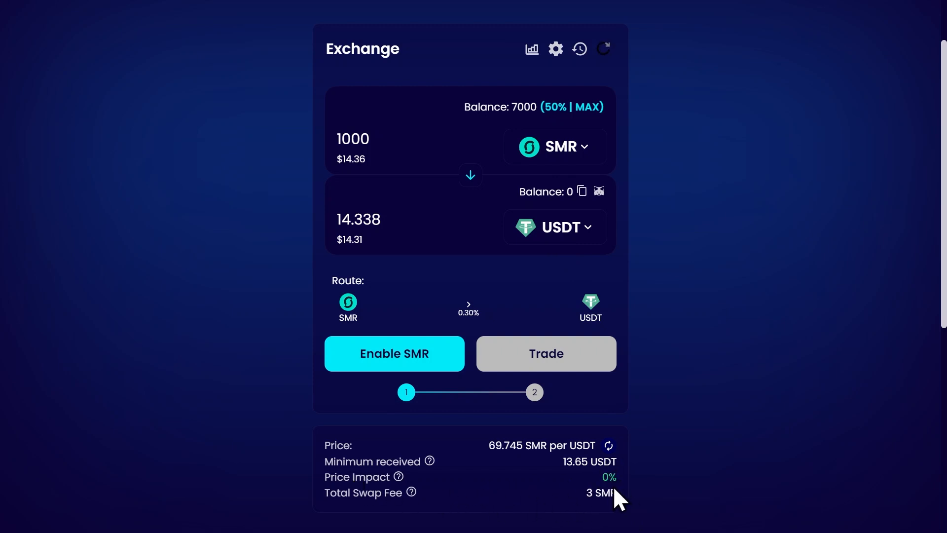
pyautogui.moveTo(469, 314)
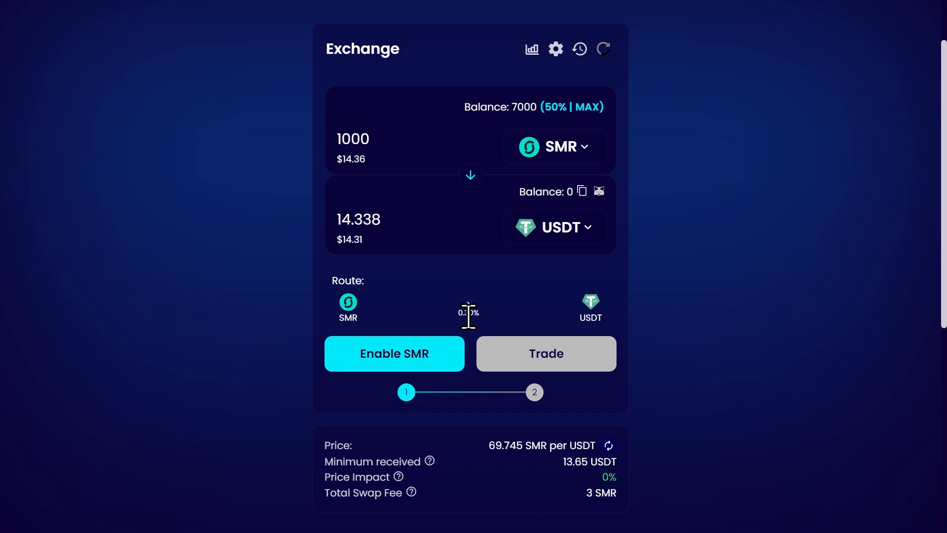
pyautogui.moveTo(364, 137)
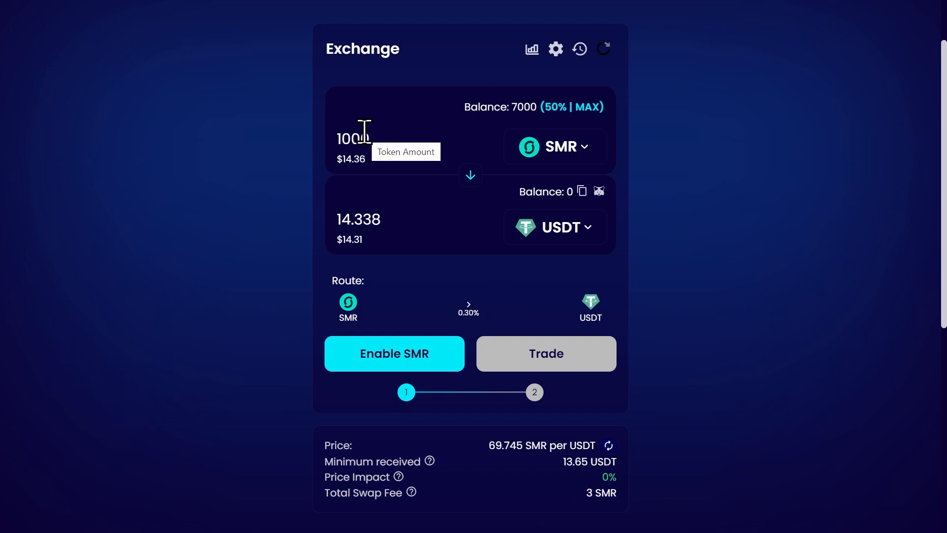
pyautogui.moveTo(483, 314)
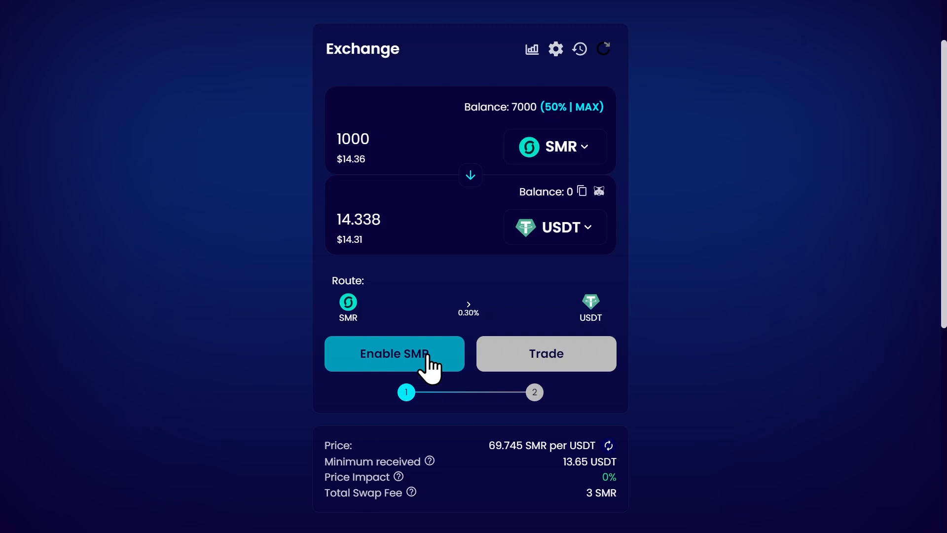
# Step: Enable SMR and approve the spending cap request in the MetaMask popup
pyautogui.click(394, 353)
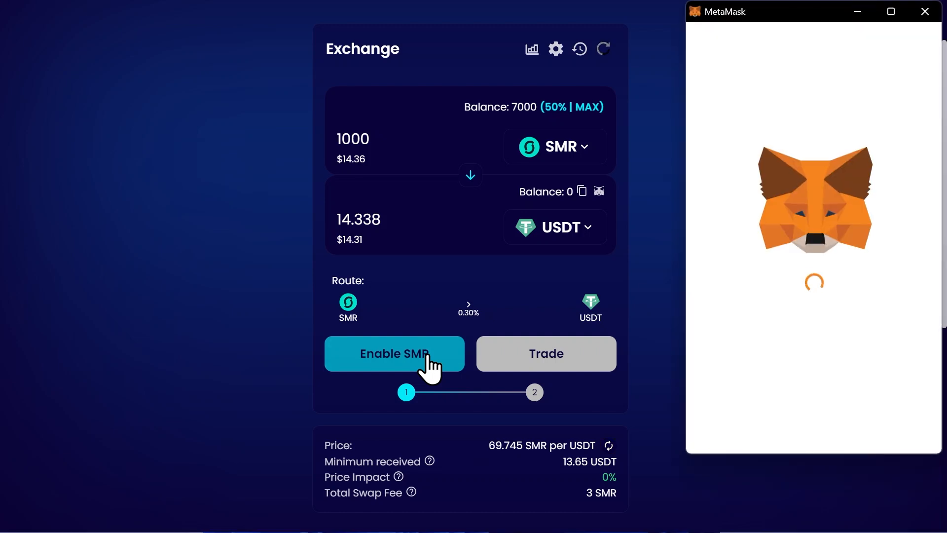
pyautogui.click(393, 353)
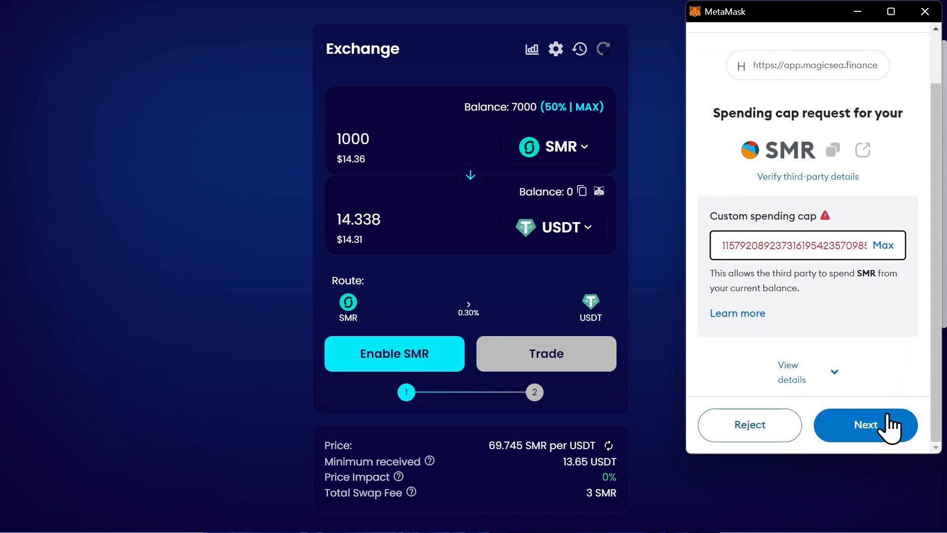
pyautogui.click(865, 425)
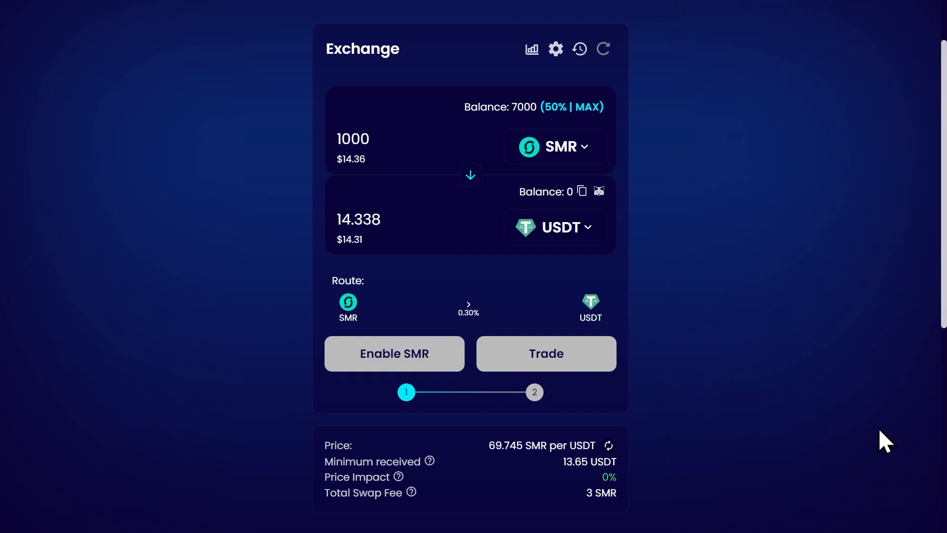
pyautogui.click(393, 353)
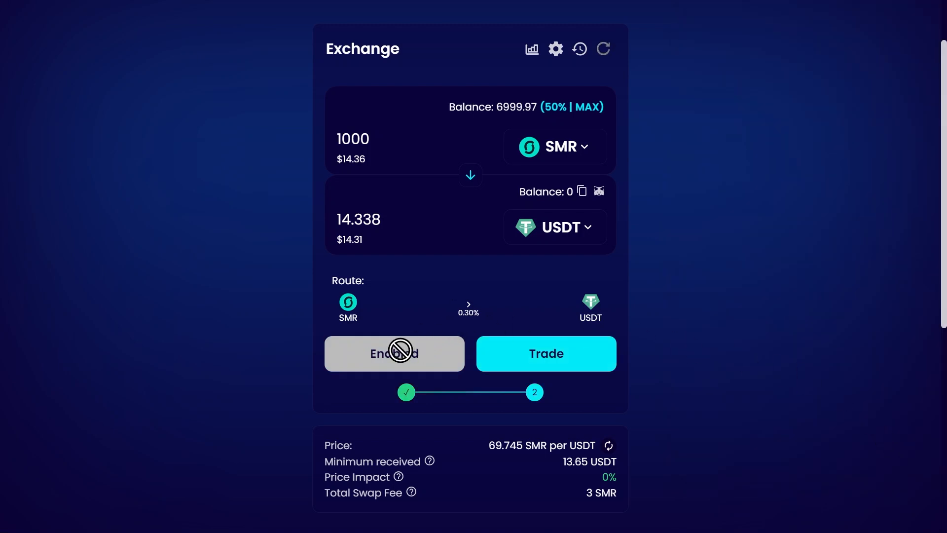
# Step: Trade 1000 SMR for 14.338 USDT, confirming in the swap dialog and MetaMask
pyautogui.click(545, 353)
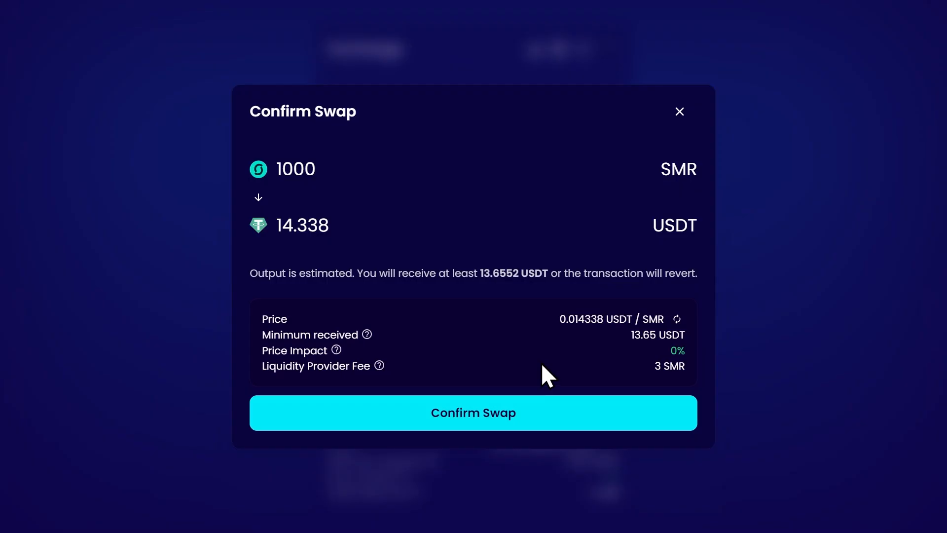
pyautogui.moveTo(294, 124)
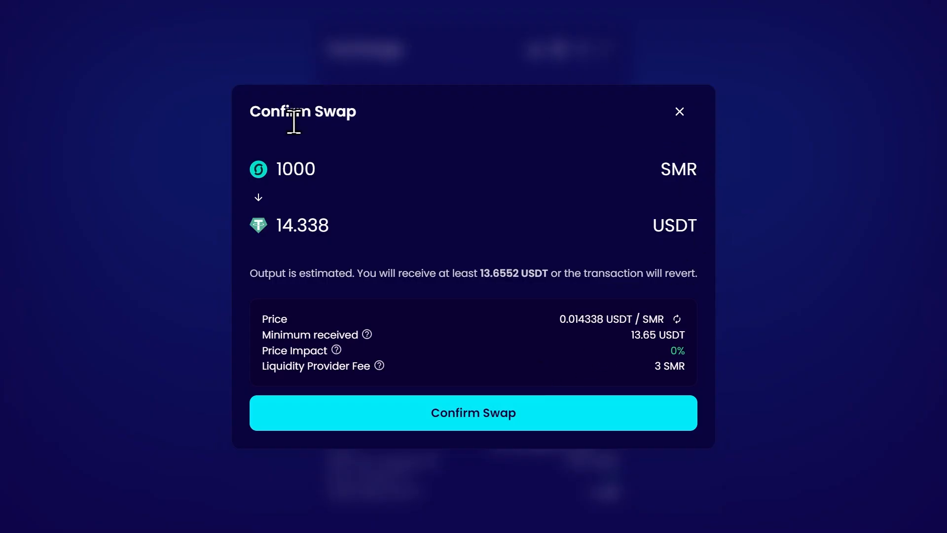
pyautogui.moveTo(279, 356)
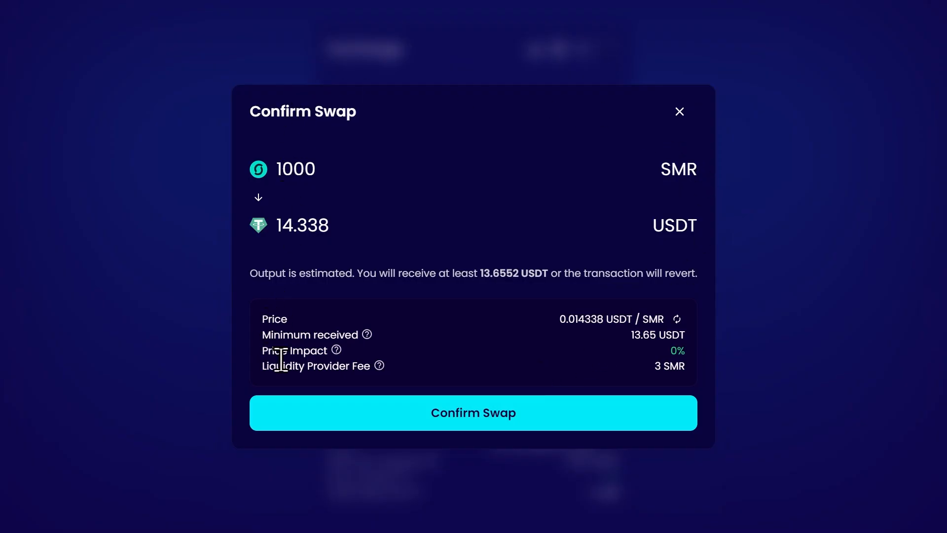
pyautogui.moveTo(473, 412)
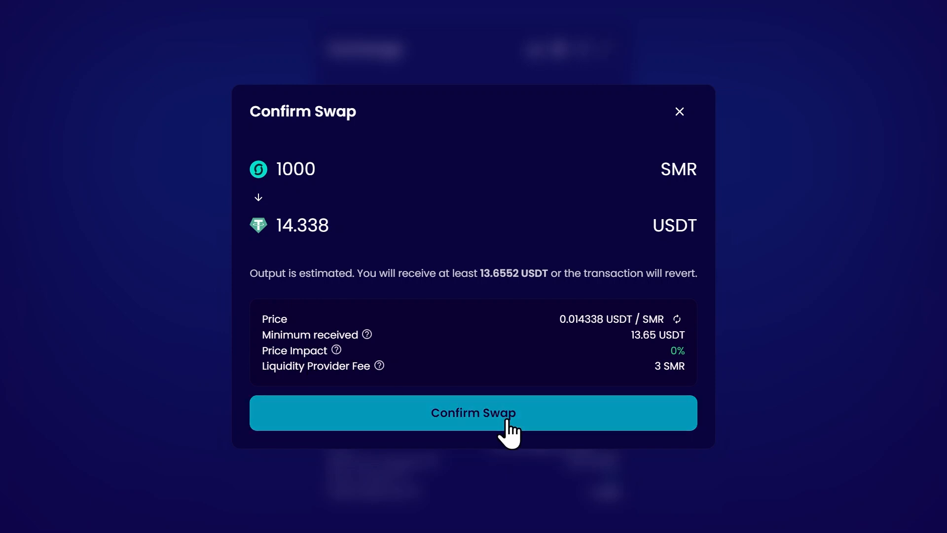
pyautogui.click(473, 413)
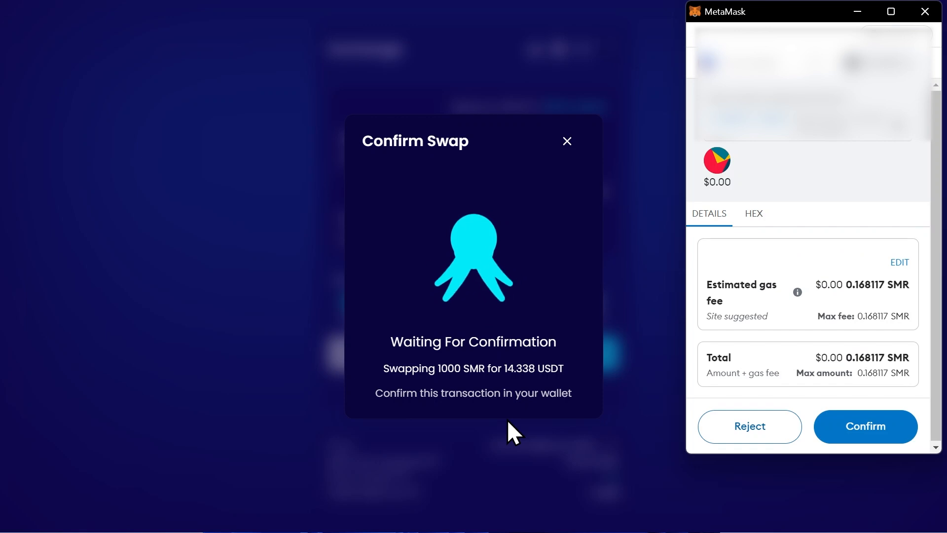
pyautogui.moveTo(865, 426)
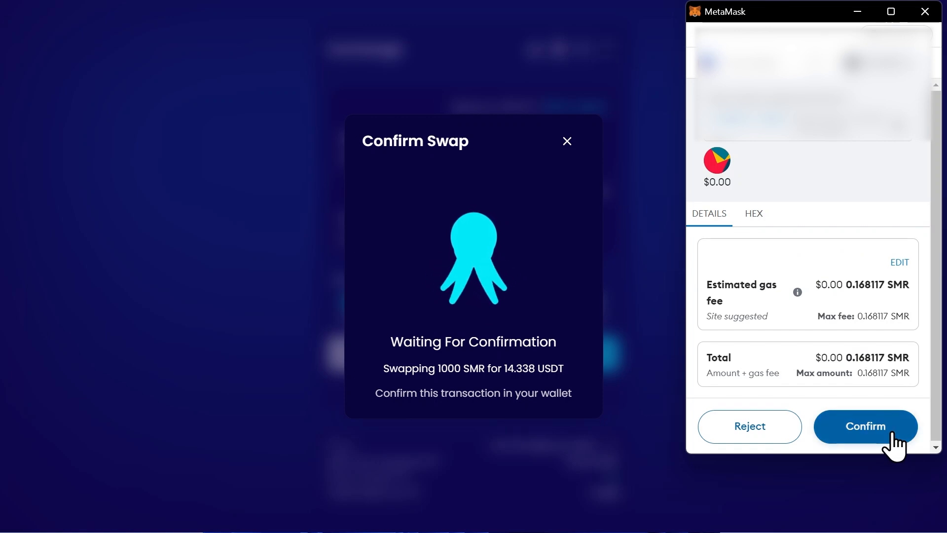
pyautogui.click(864, 425)
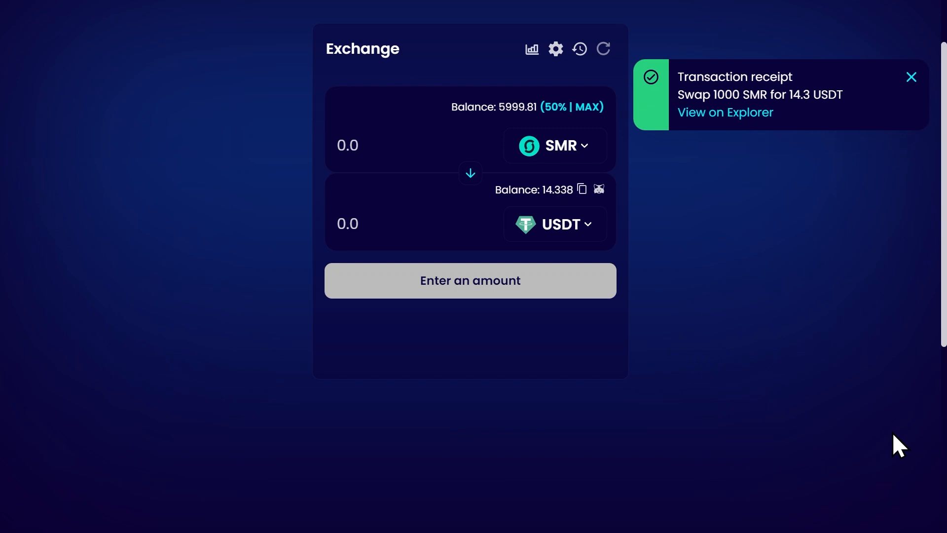
# Step: Dismiss the transaction receipt to show balances of 5999.81 SMR and 14.338 USDT
pyautogui.click(911, 77)
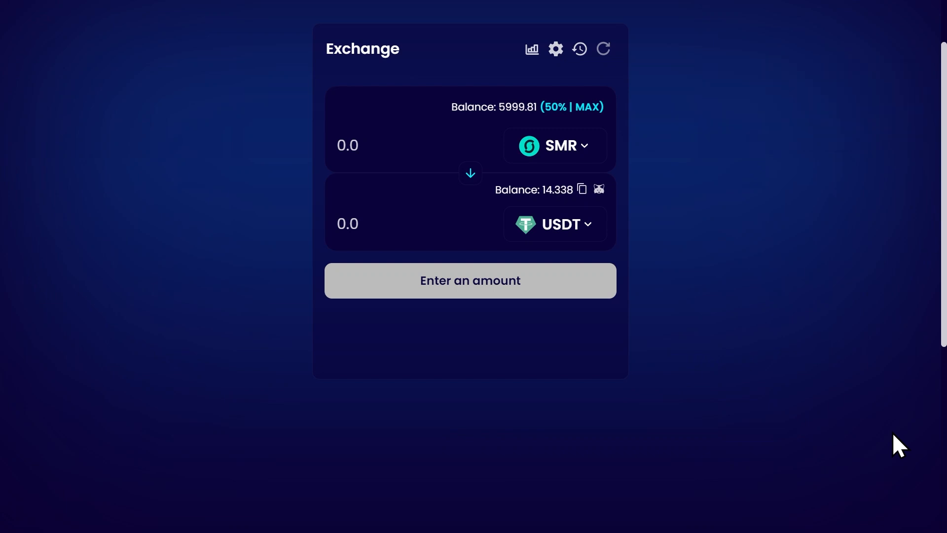
pyautogui.moveTo(550, 212)
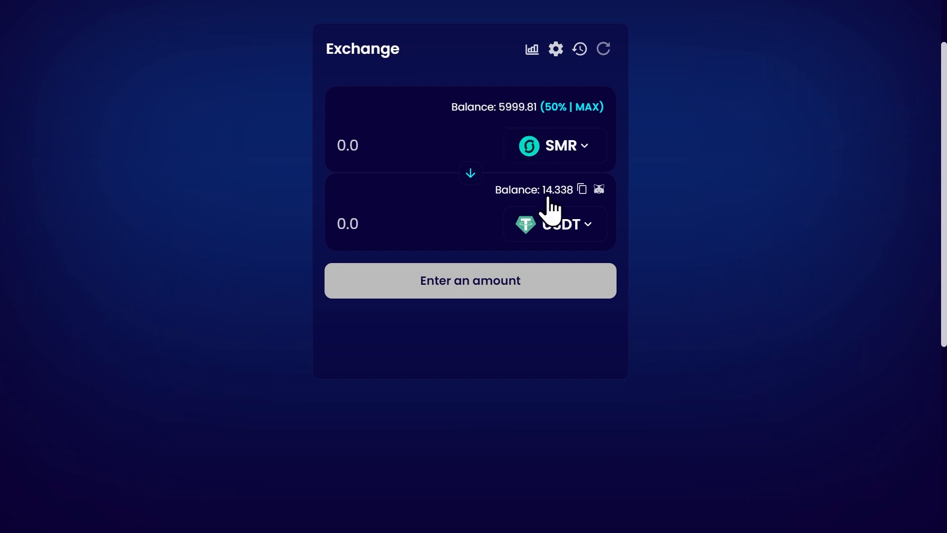
pyautogui.scroll(-3)
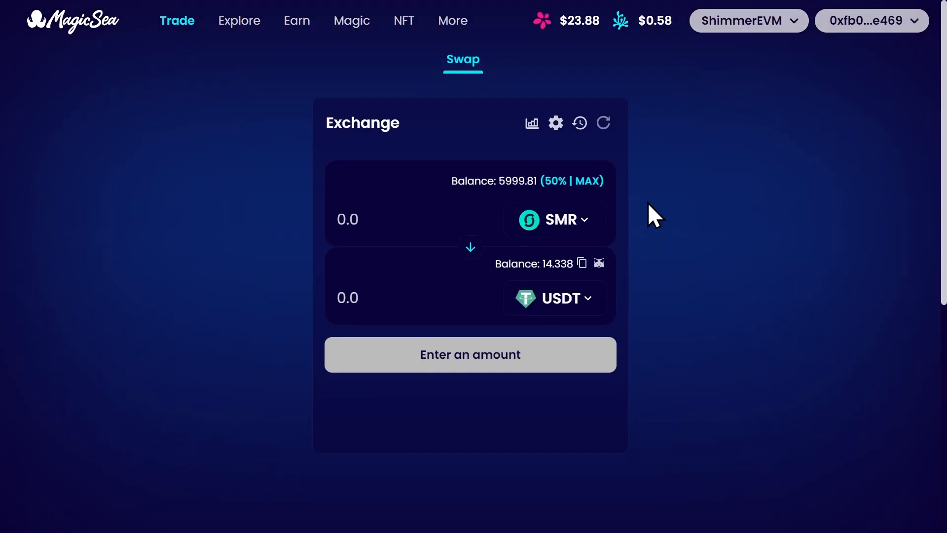
pyautogui.moveTo(704, 229)
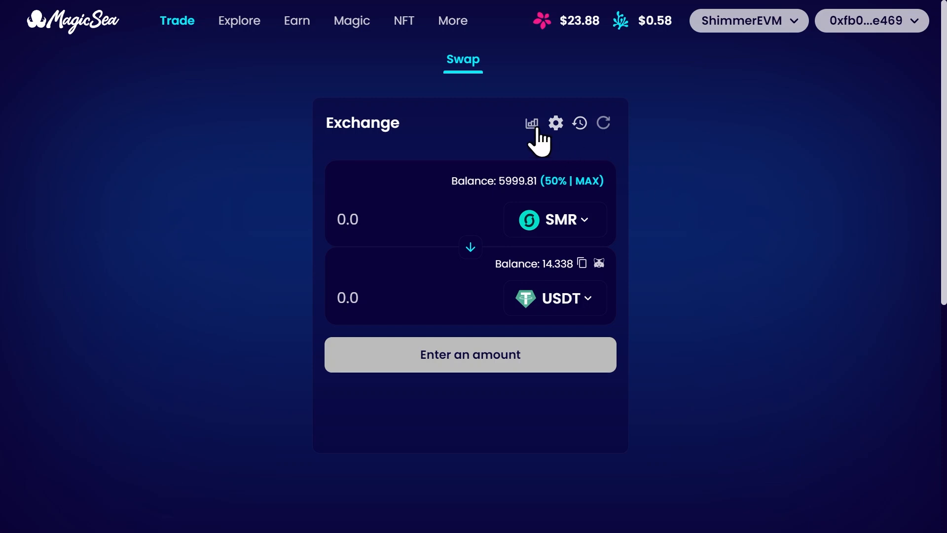
pyautogui.moveTo(604, 124)
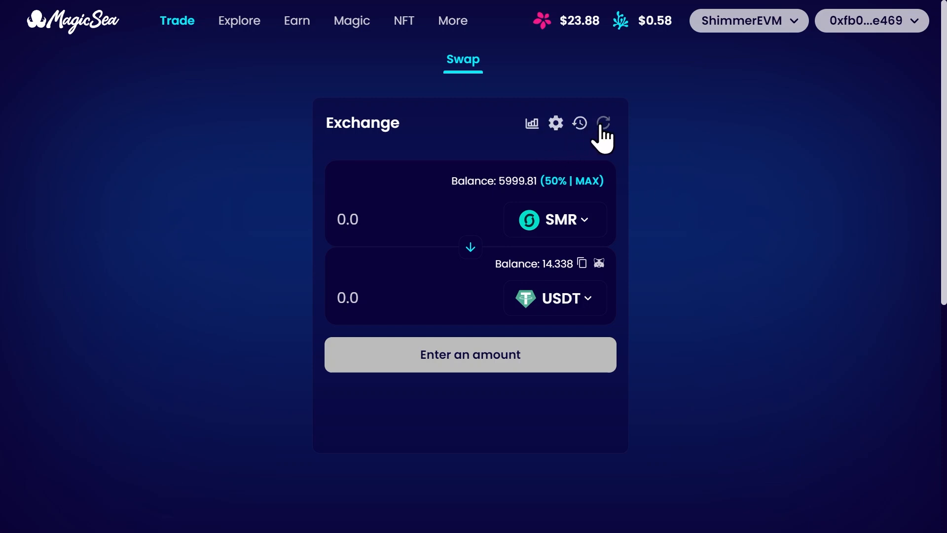
pyautogui.moveTo(610, 136)
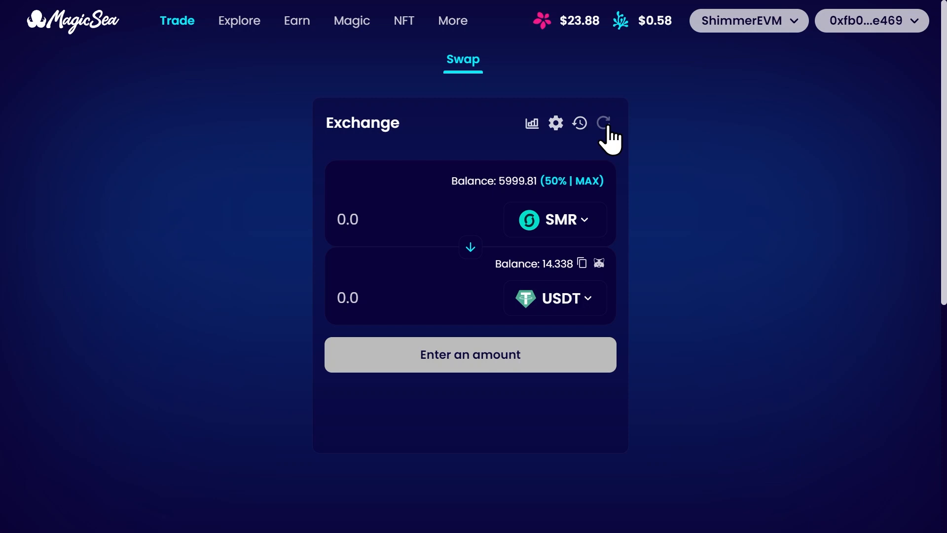
pyautogui.moveTo(319, 159)
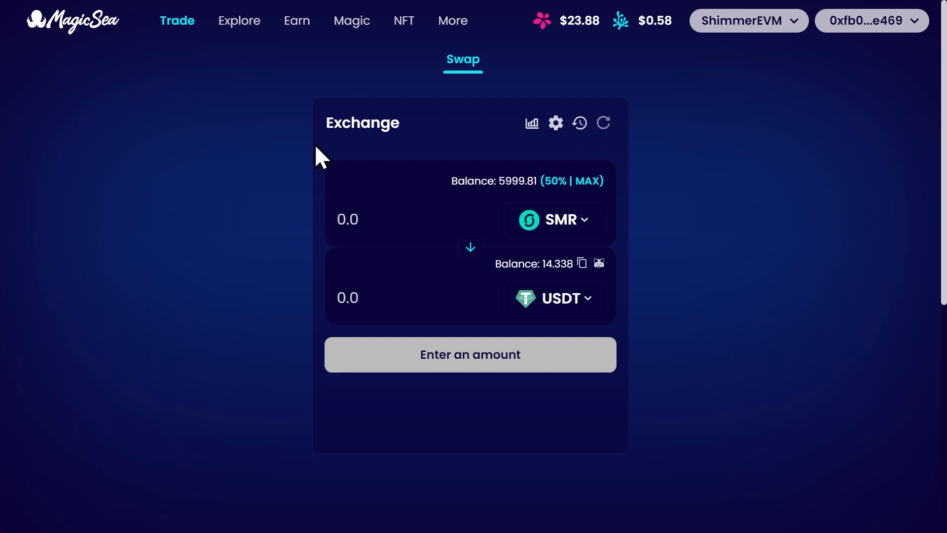
pyautogui.moveTo(602, 123)
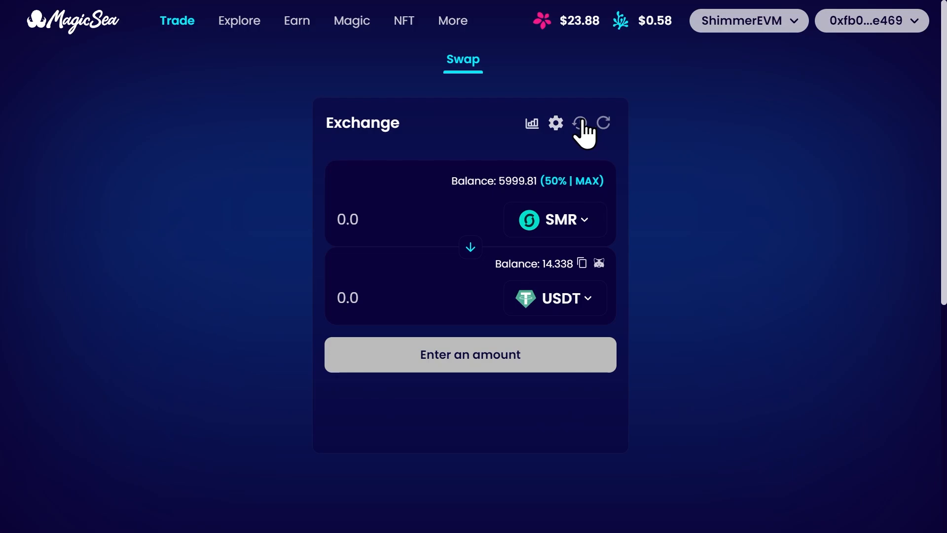
# Step: Open Recent Transactions to see the confirmed 1000 SMR swap and SMR approval
pyautogui.click(579, 123)
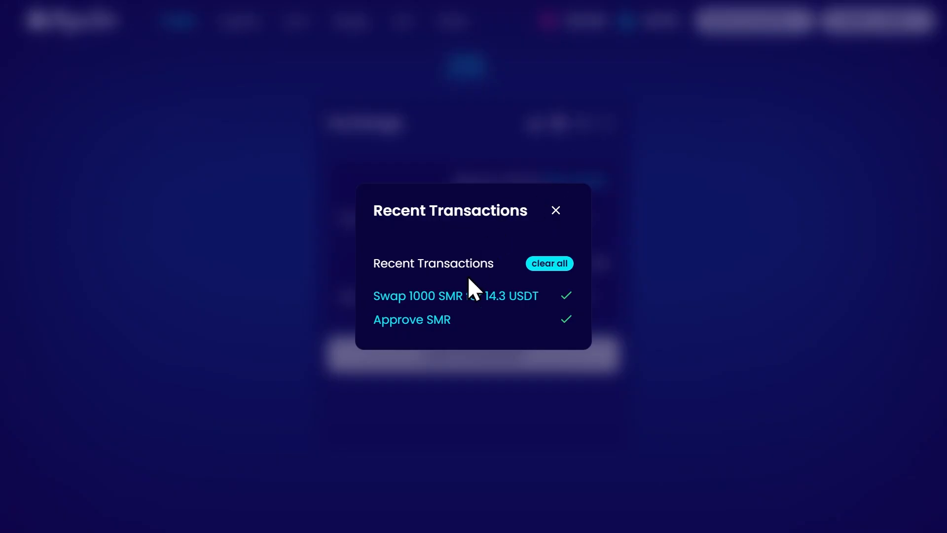
pyautogui.moveTo(412, 320)
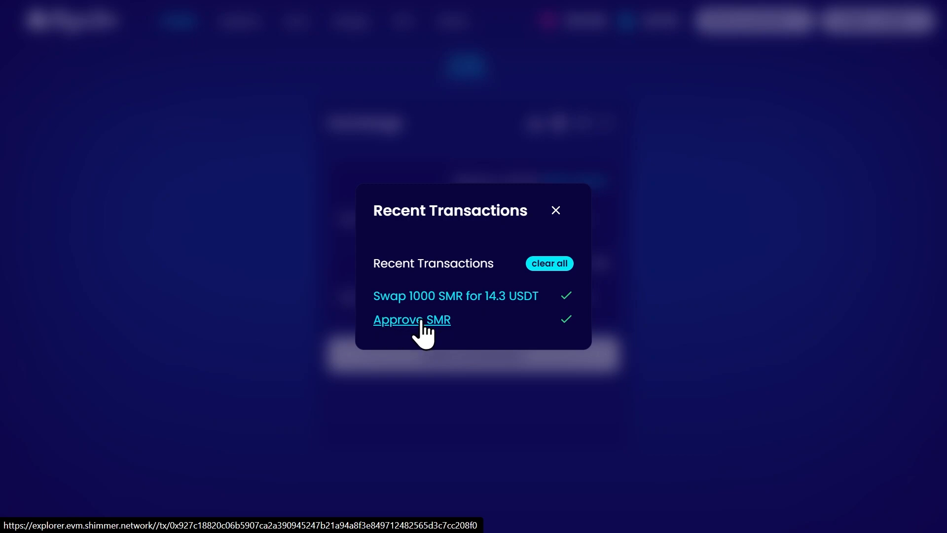
pyautogui.moveTo(427, 312)
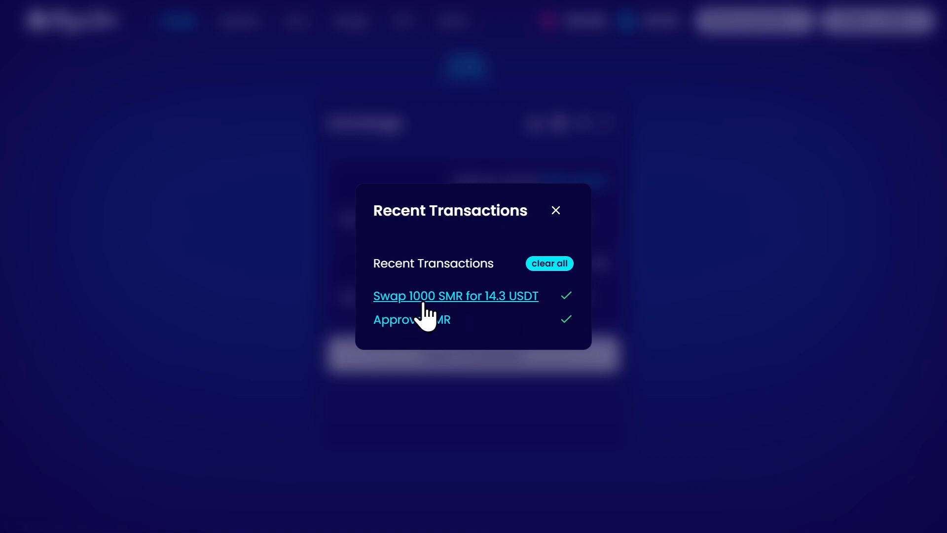
pyautogui.moveTo(456, 295)
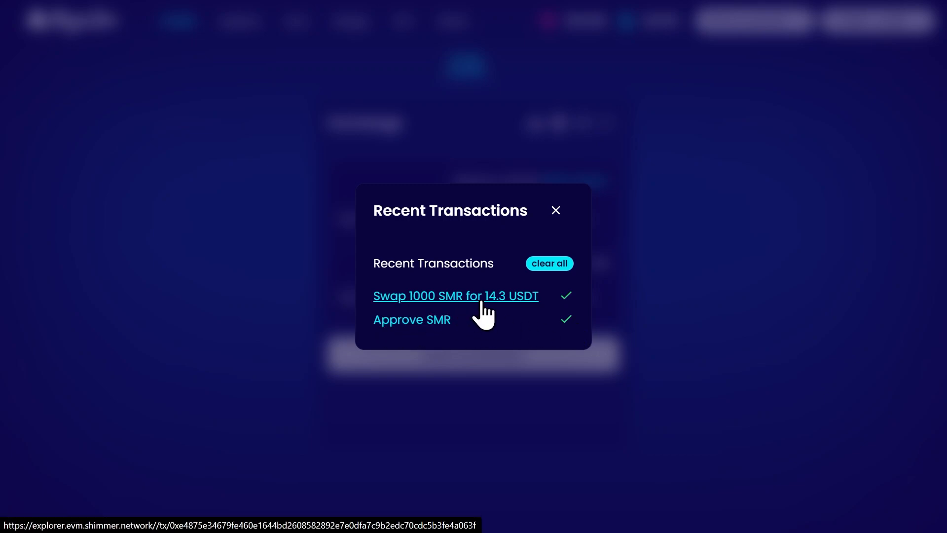
pyautogui.moveTo(522, 274)
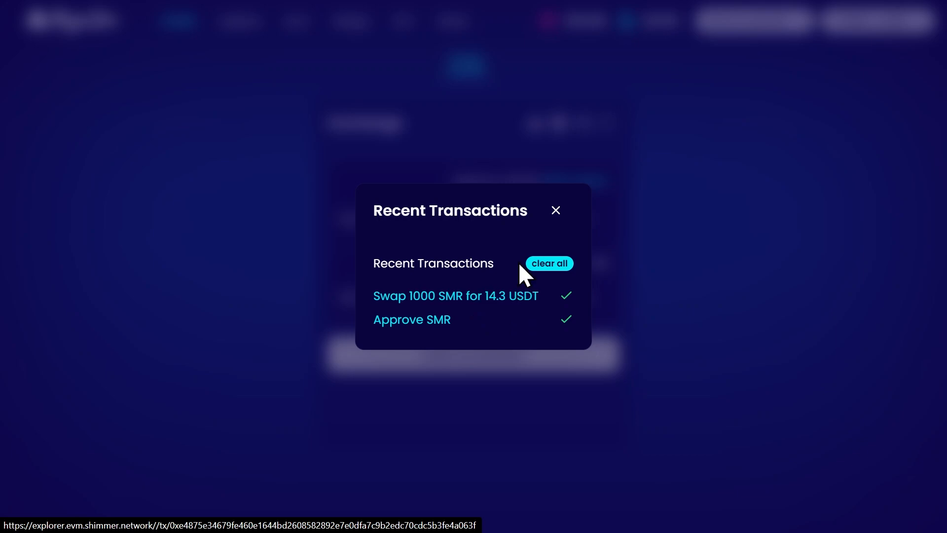
# Step: Close Recent Transactions, review settings (5.00% slippage, 20-minute deadline), then close them
pyautogui.click(554, 210)
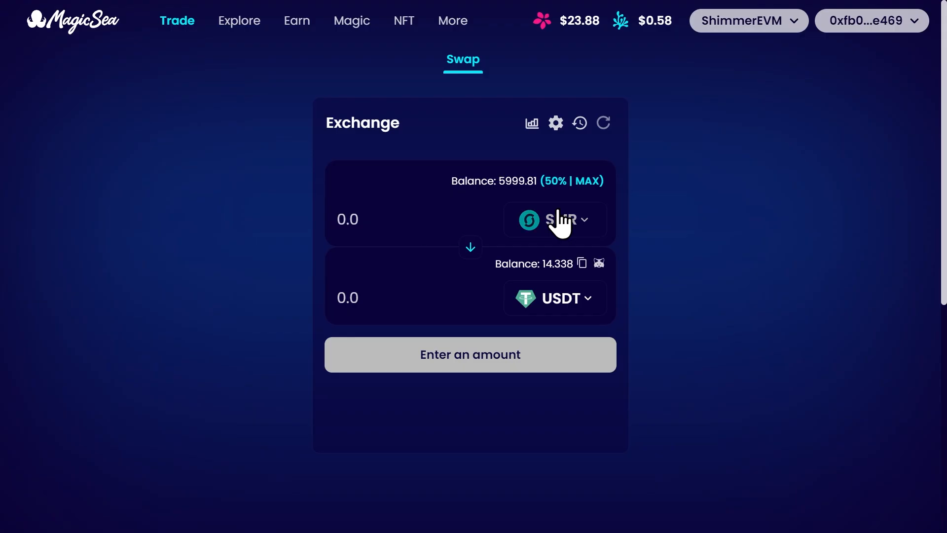
pyautogui.moveTo(554, 123)
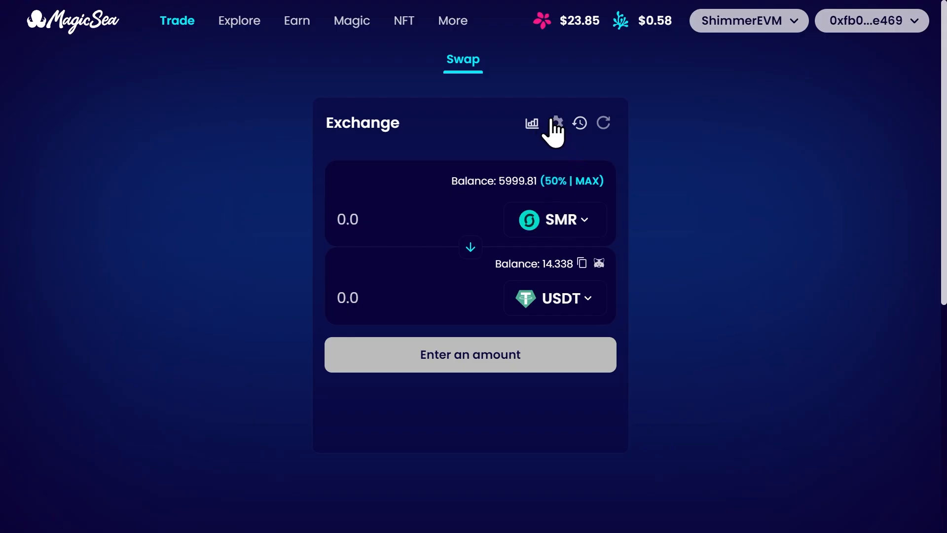
pyautogui.click(555, 123)
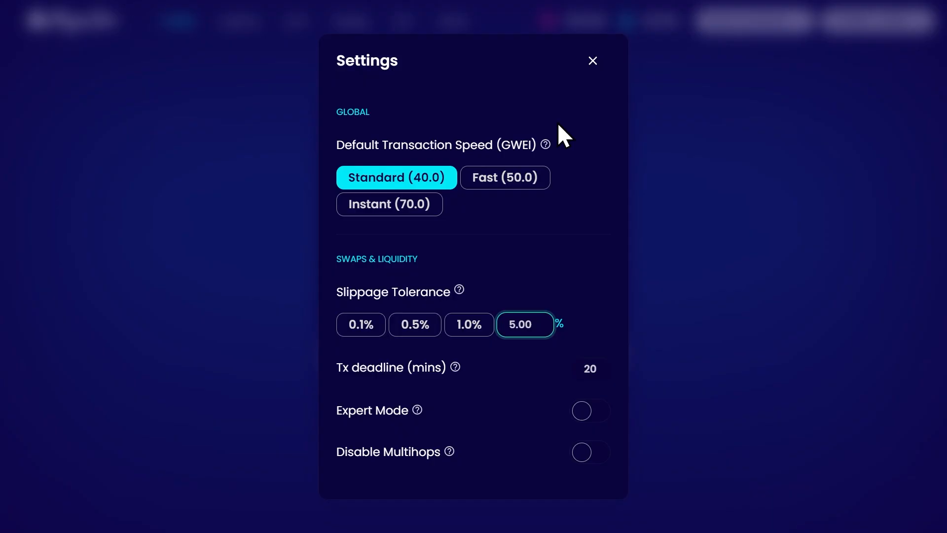
pyautogui.moveTo(415, 282)
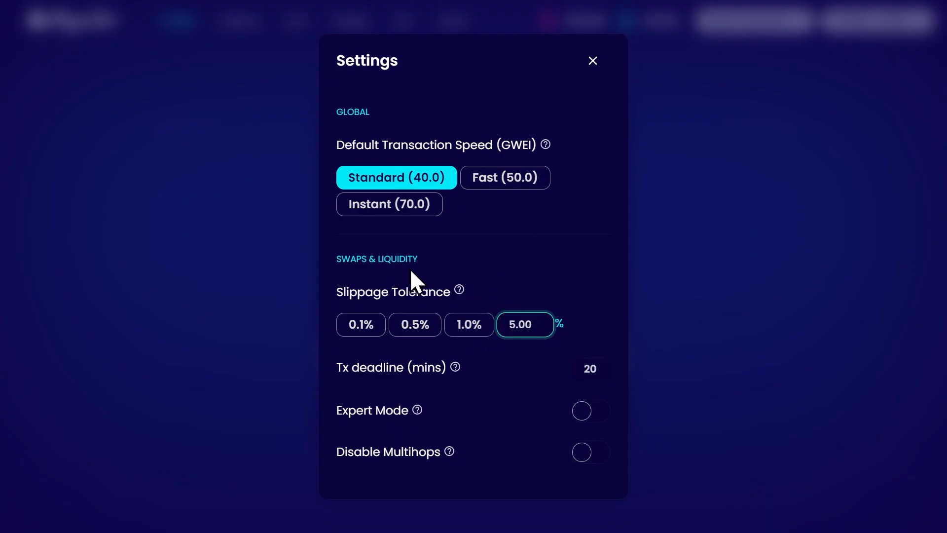
pyautogui.moveTo(559, 269)
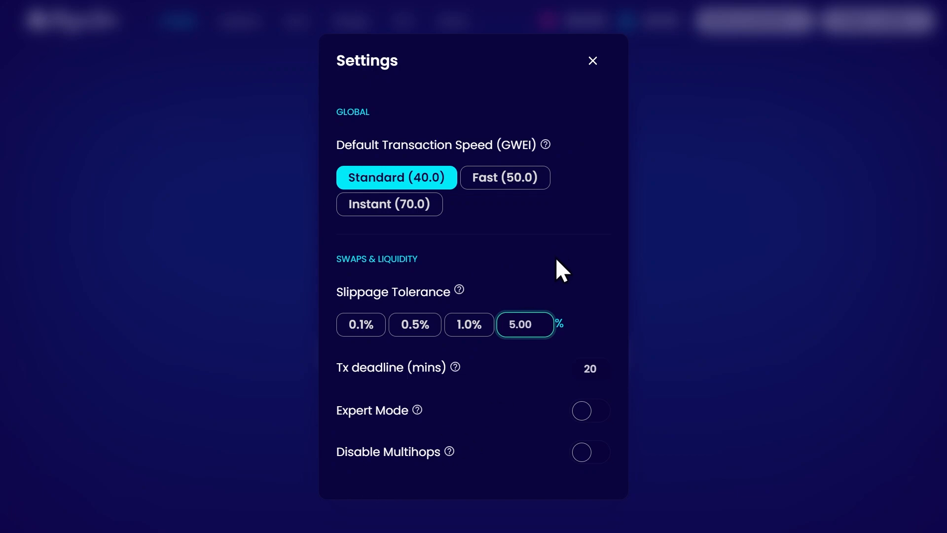
pyautogui.click(591, 60)
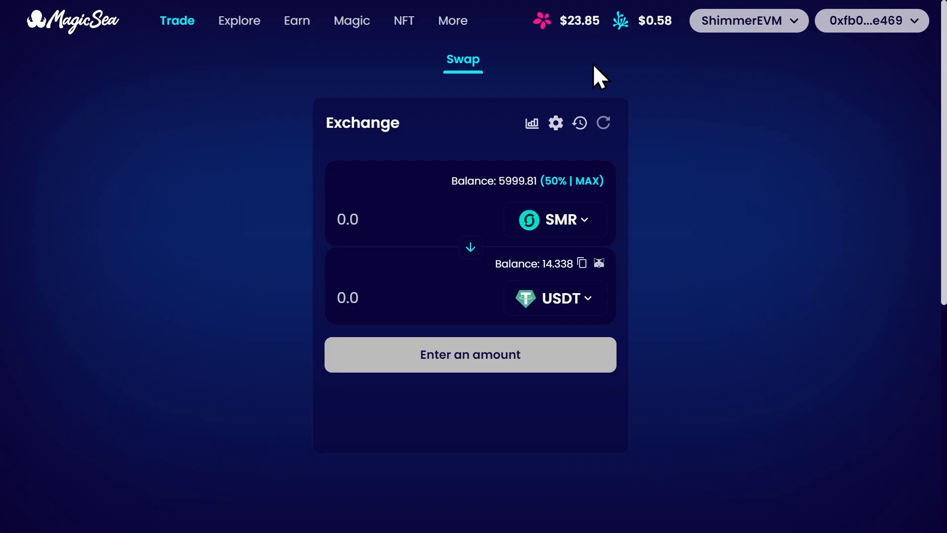
pyautogui.moveTo(531, 126)
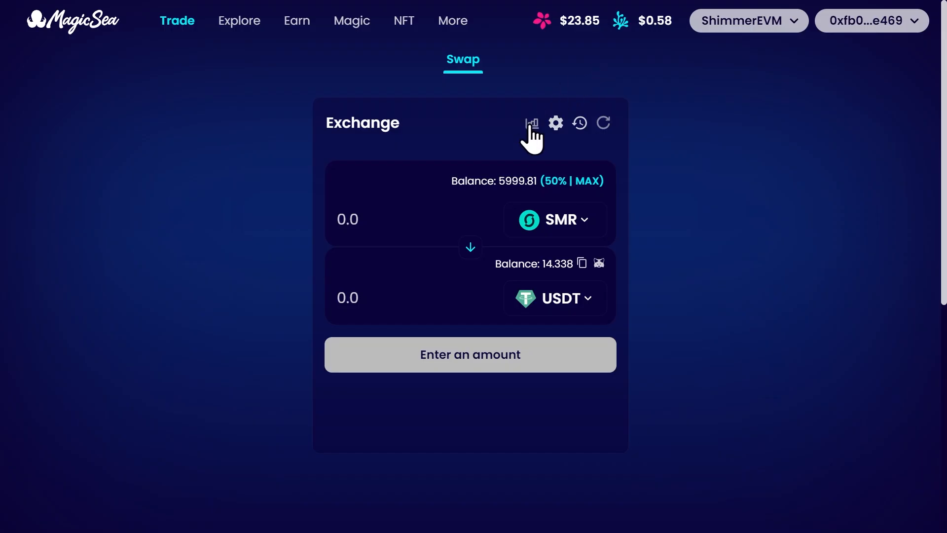
# Step: Open the SMR/USDT chart, try line and 4H views, and settle on 1H candles
pyautogui.click(530, 123)
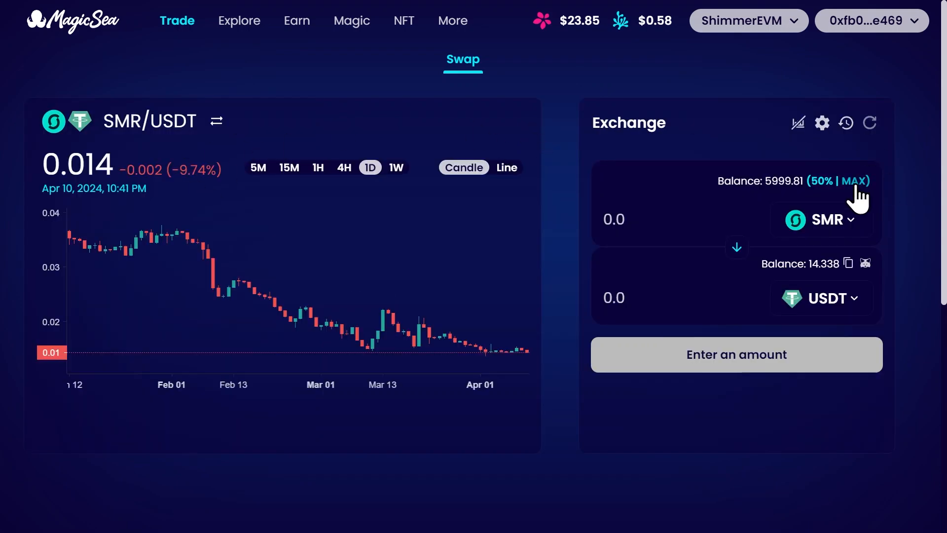
pyautogui.moveTo(479, 193)
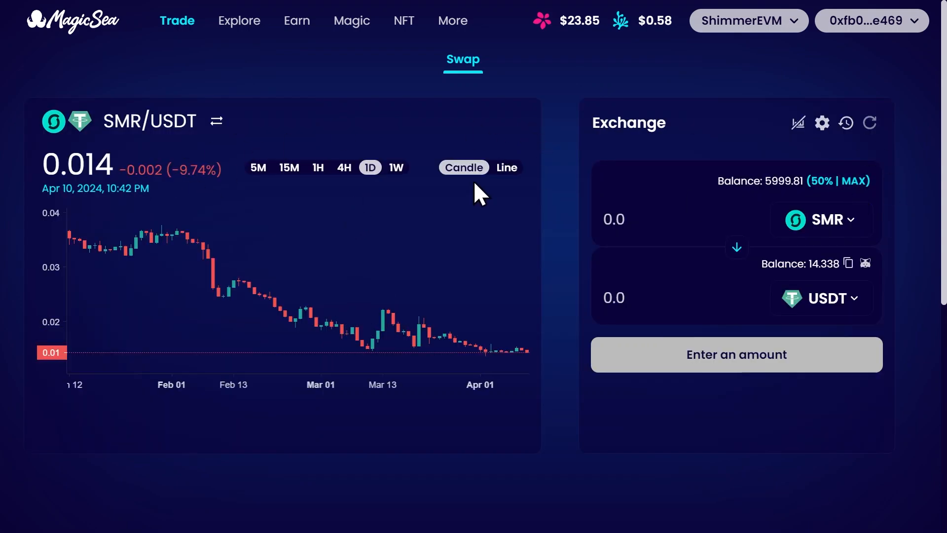
pyautogui.click(507, 167)
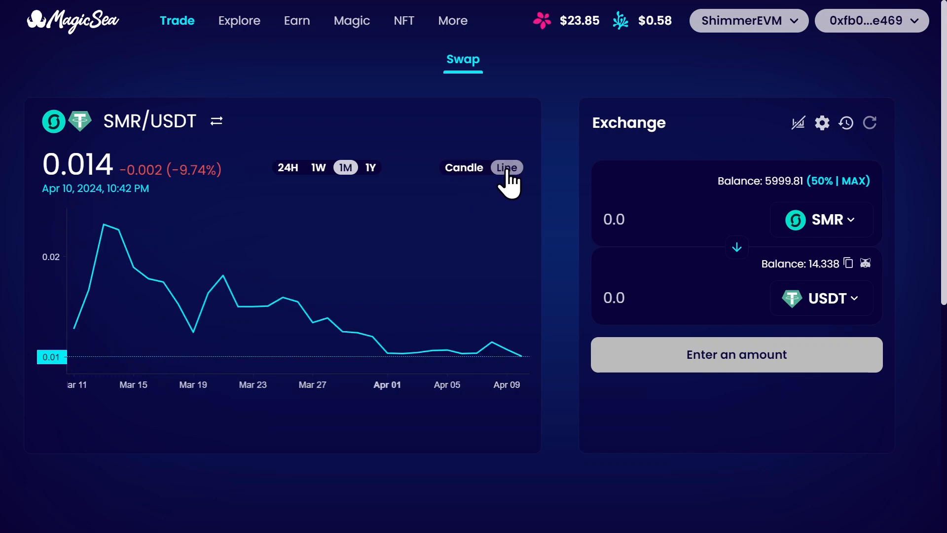
pyautogui.click(463, 167)
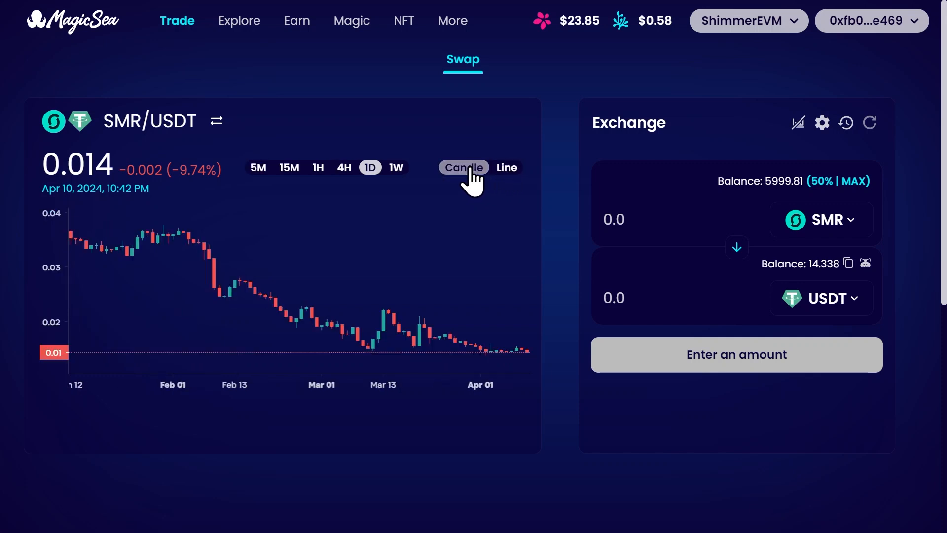
pyautogui.click(344, 168)
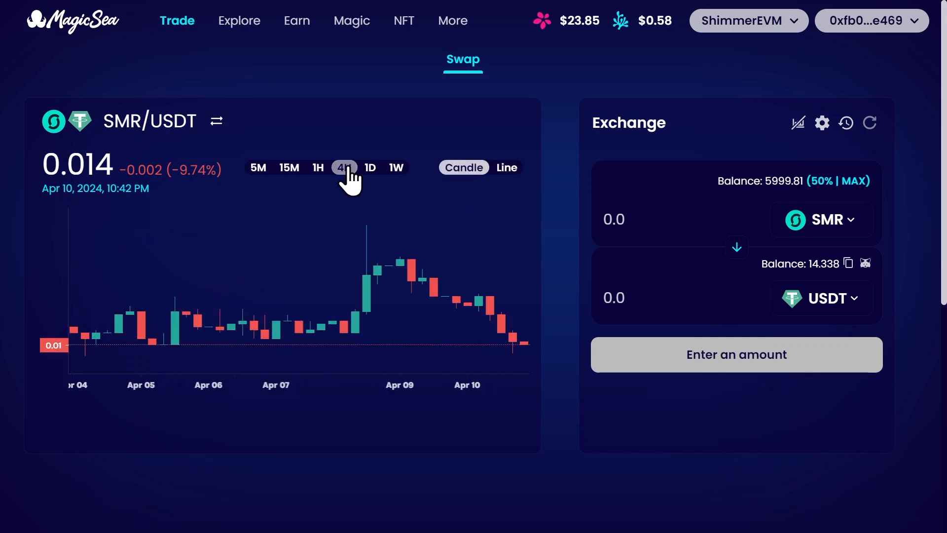
pyautogui.click(318, 167)
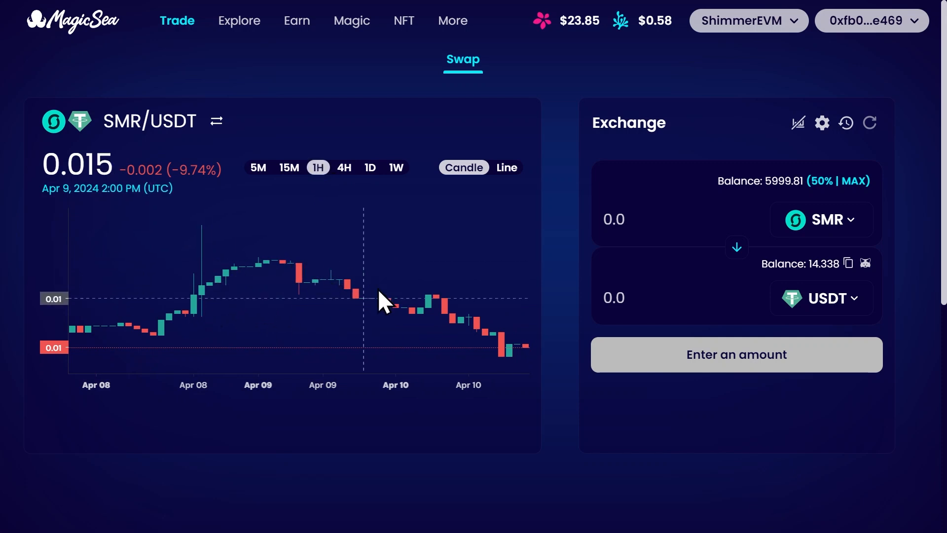
pyautogui.moveTo(509, 349)
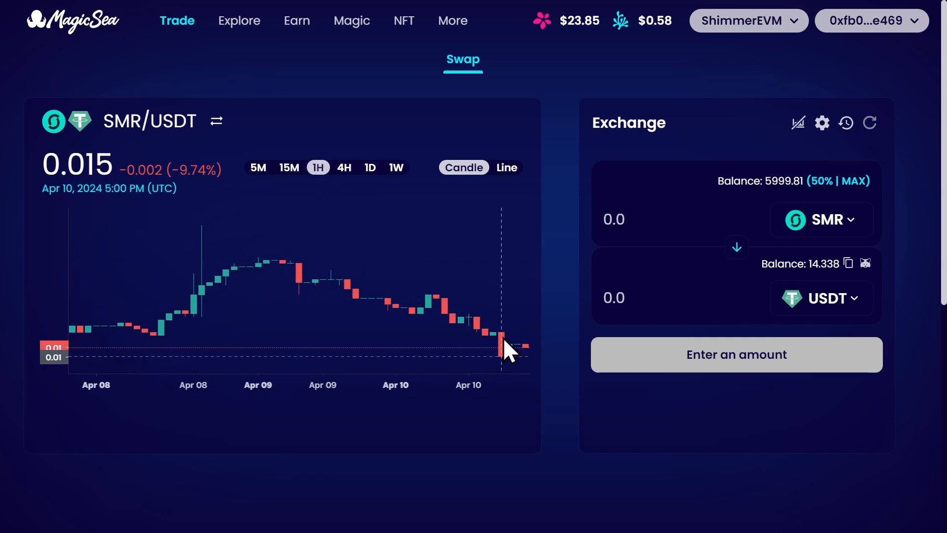
pyautogui.moveTo(501, 285)
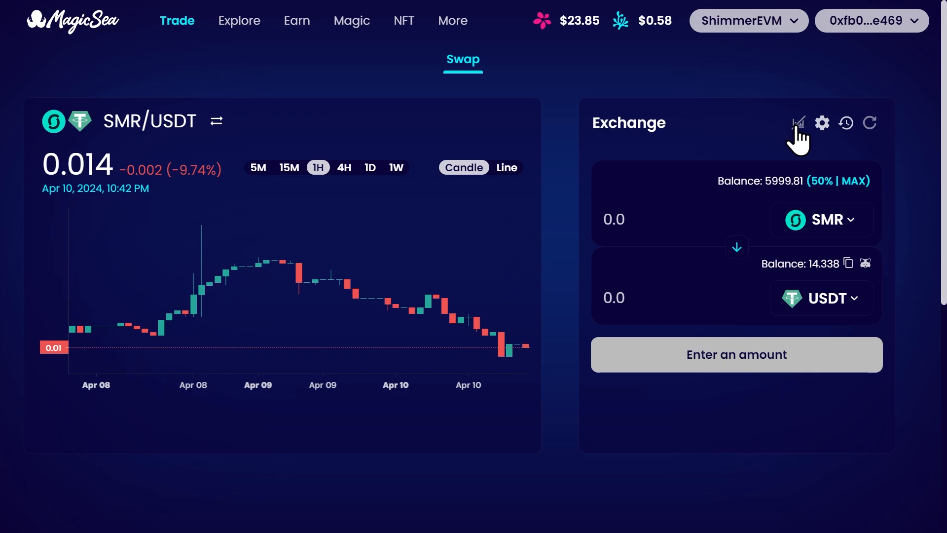
# Step: Turn off the SMR/USDT price chart and dismiss the subscription notification
pyautogui.click(798, 122)
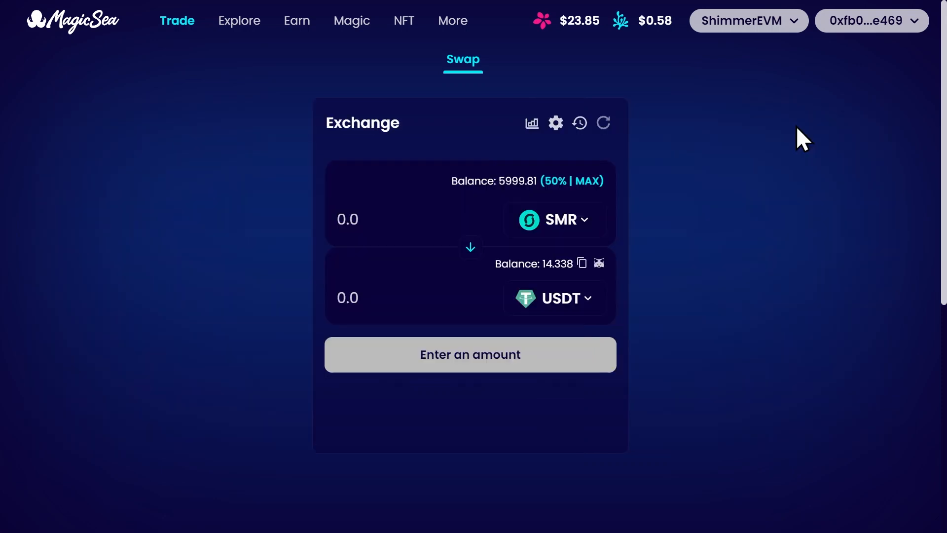
pyautogui.moveTo(664, 317)
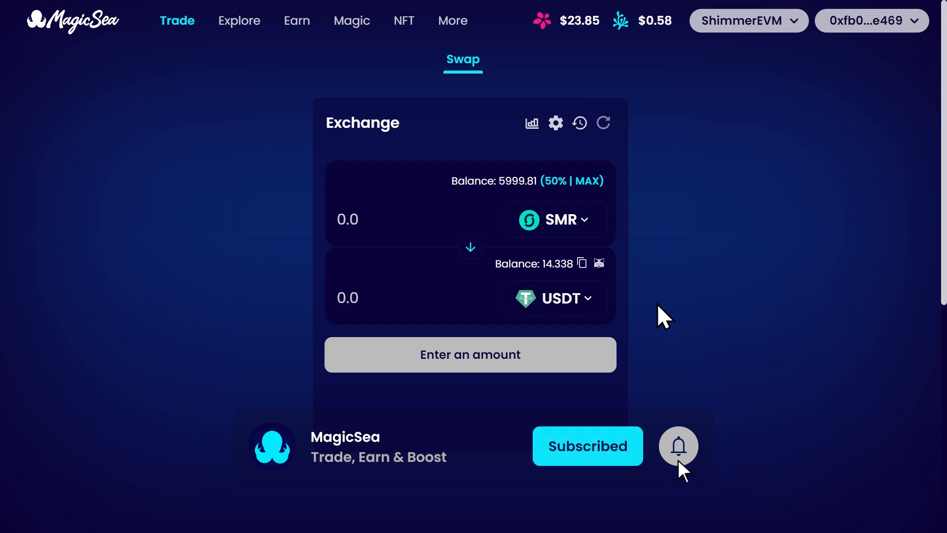
pyautogui.click(677, 444)
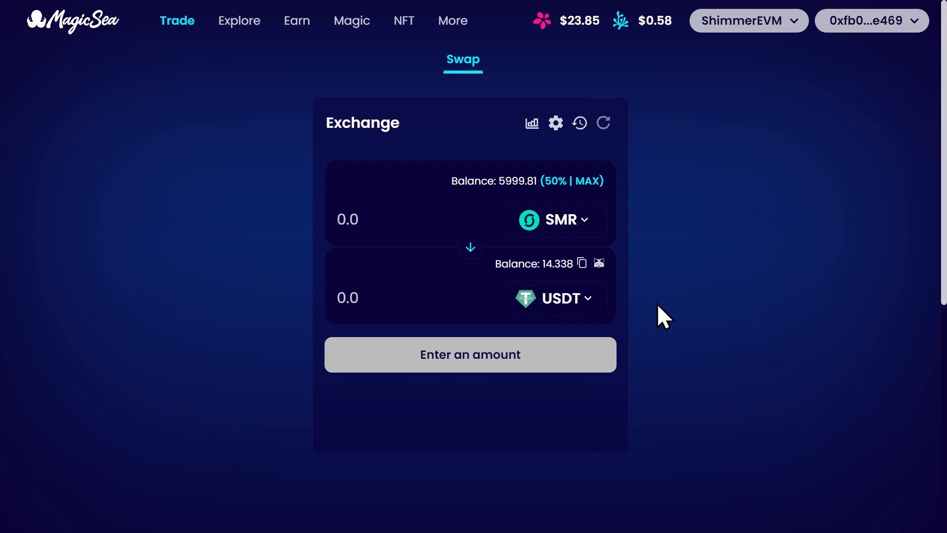